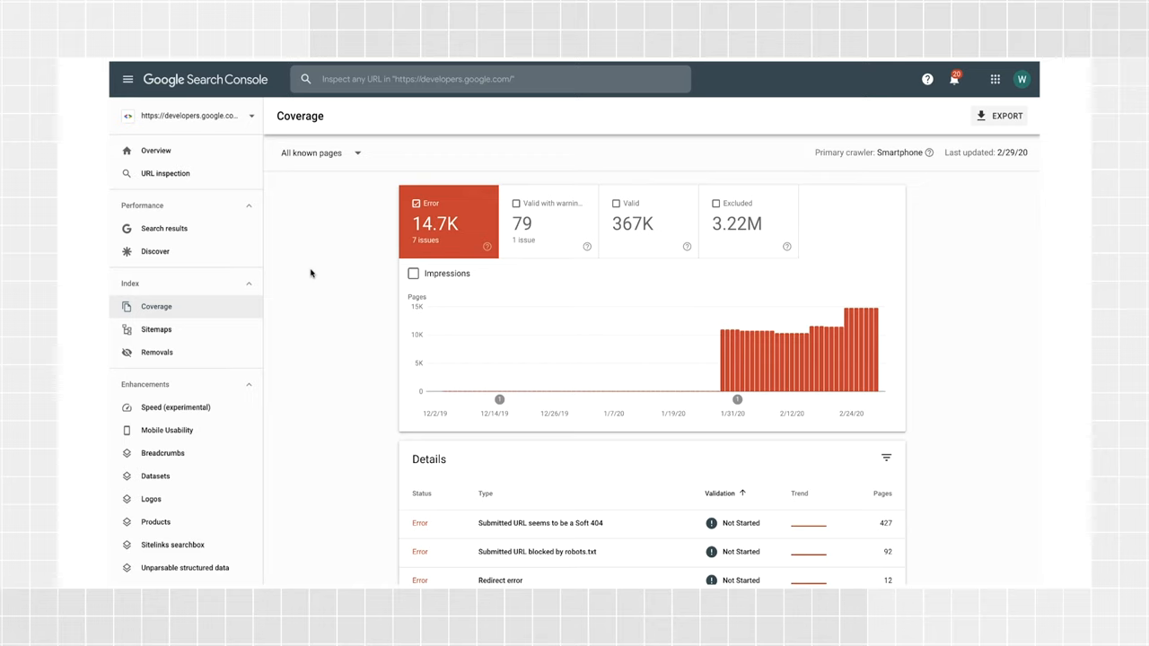
mouse_move(524, 212)
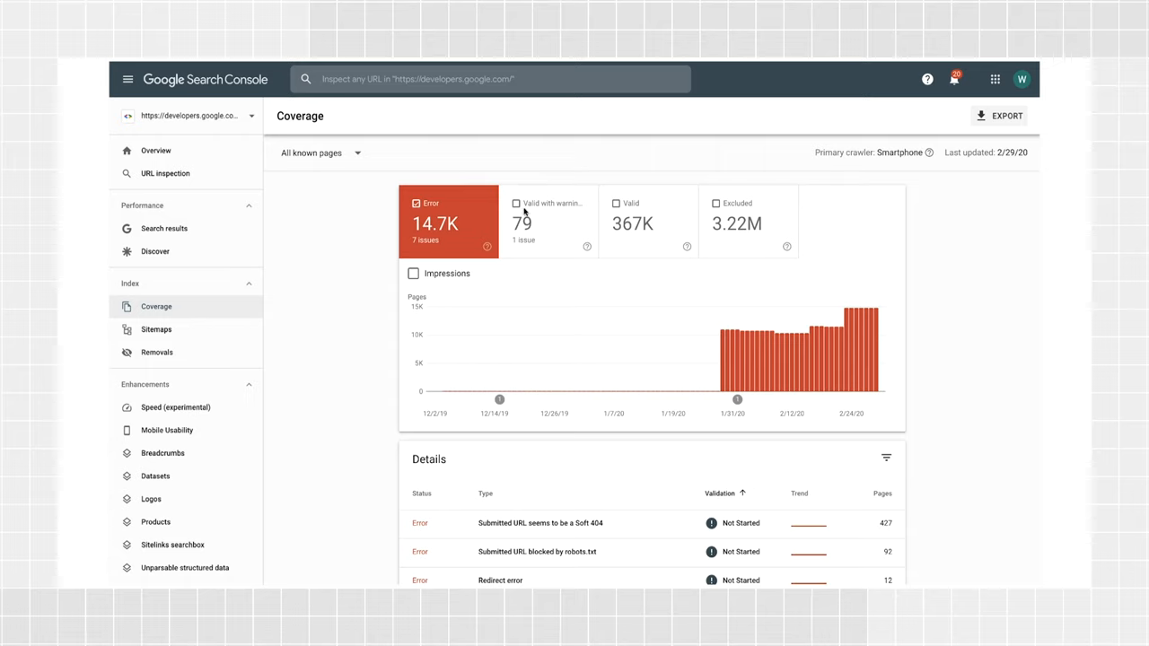
Toggle the Warnings, Valid and Excluded status tiles on and off in the Coverage chart
left_click(517, 203)
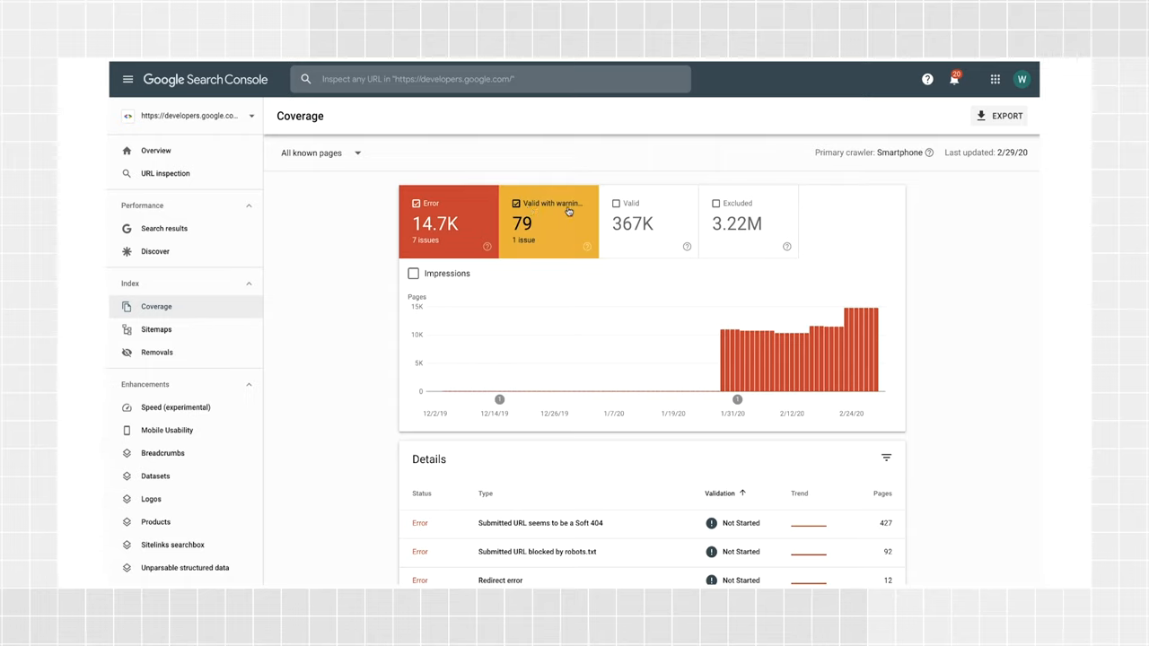
left_click(648, 223)
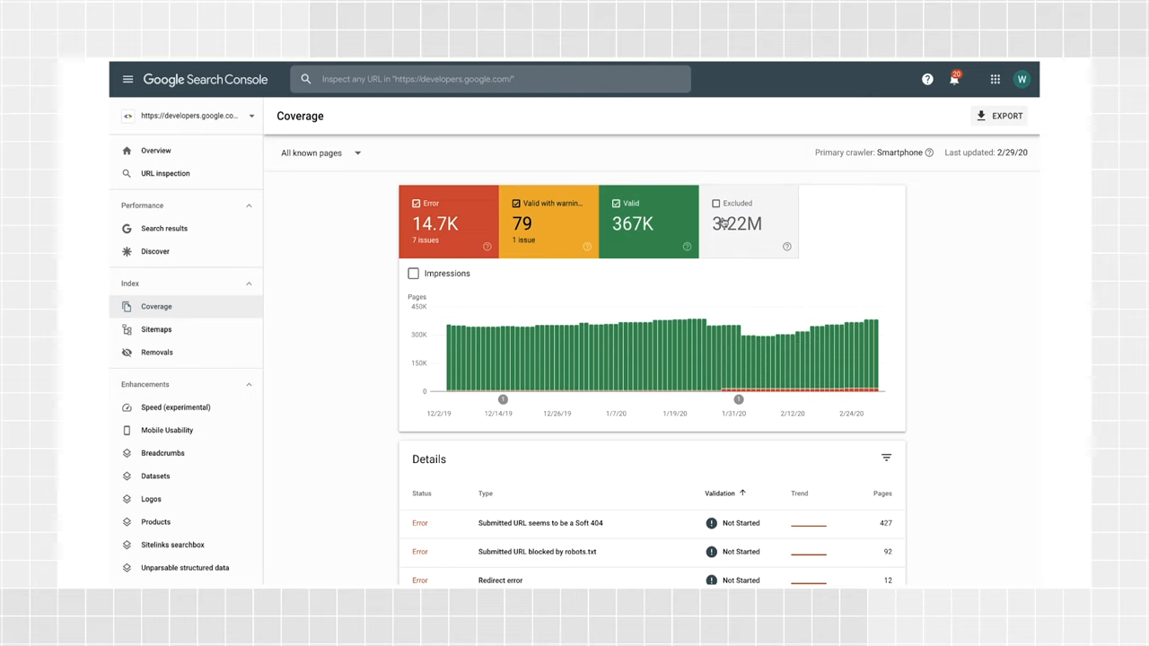
left_click(715, 203)
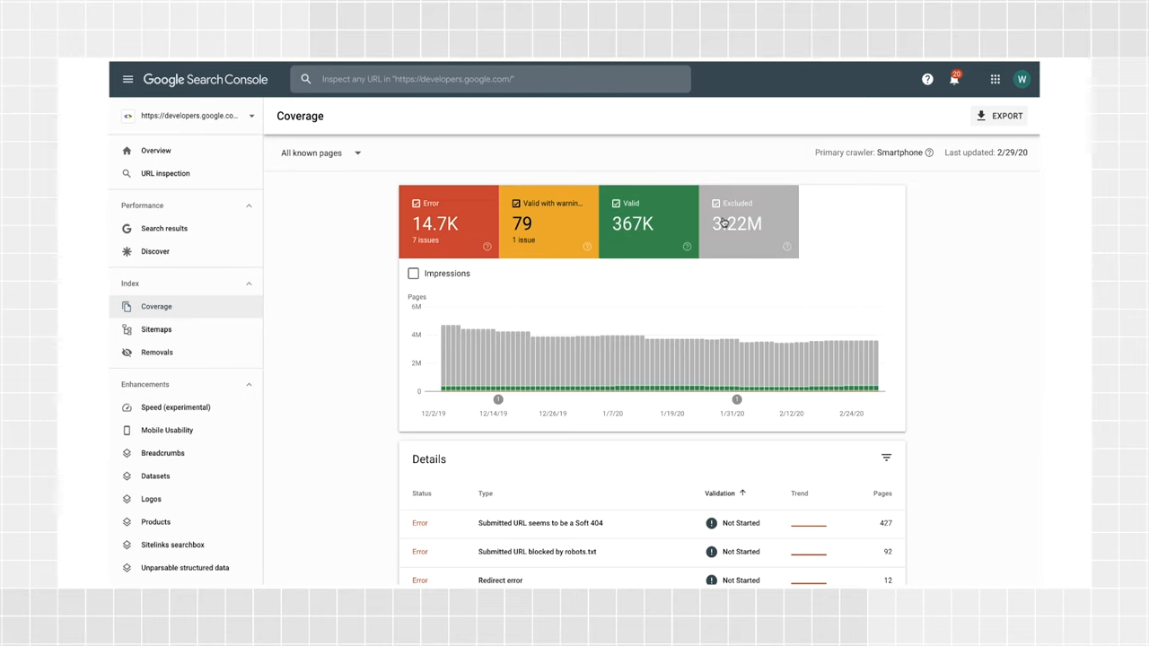
left_click(413, 273)
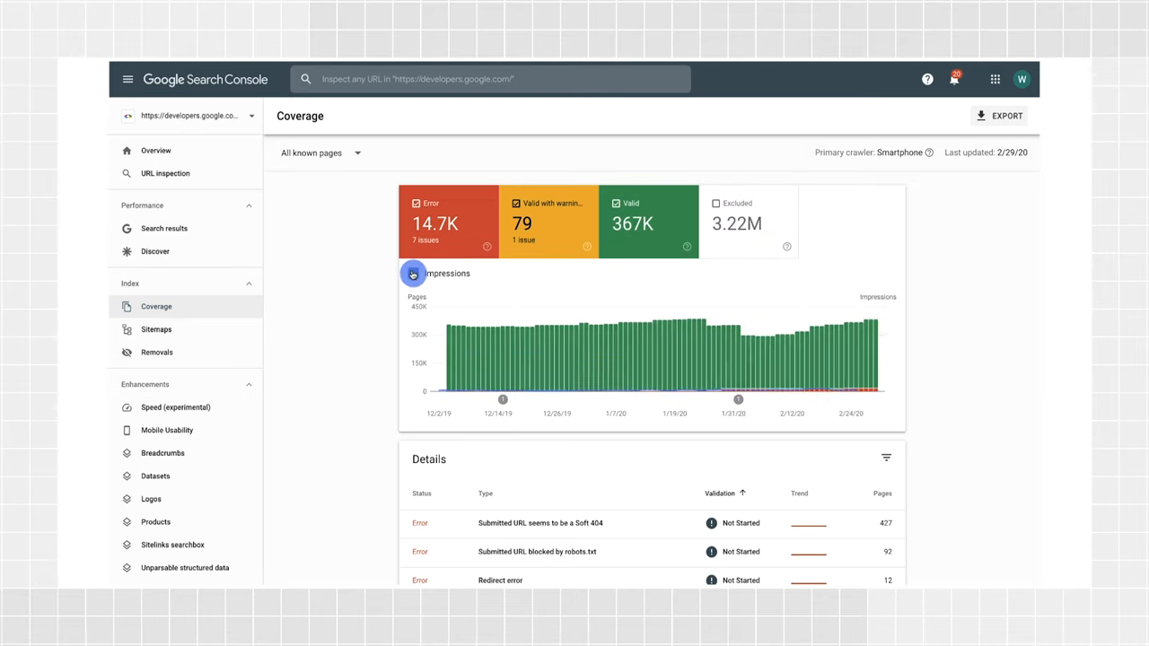
Overlay impressions on the Coverage chart and review the details below
left_click(413, 273)
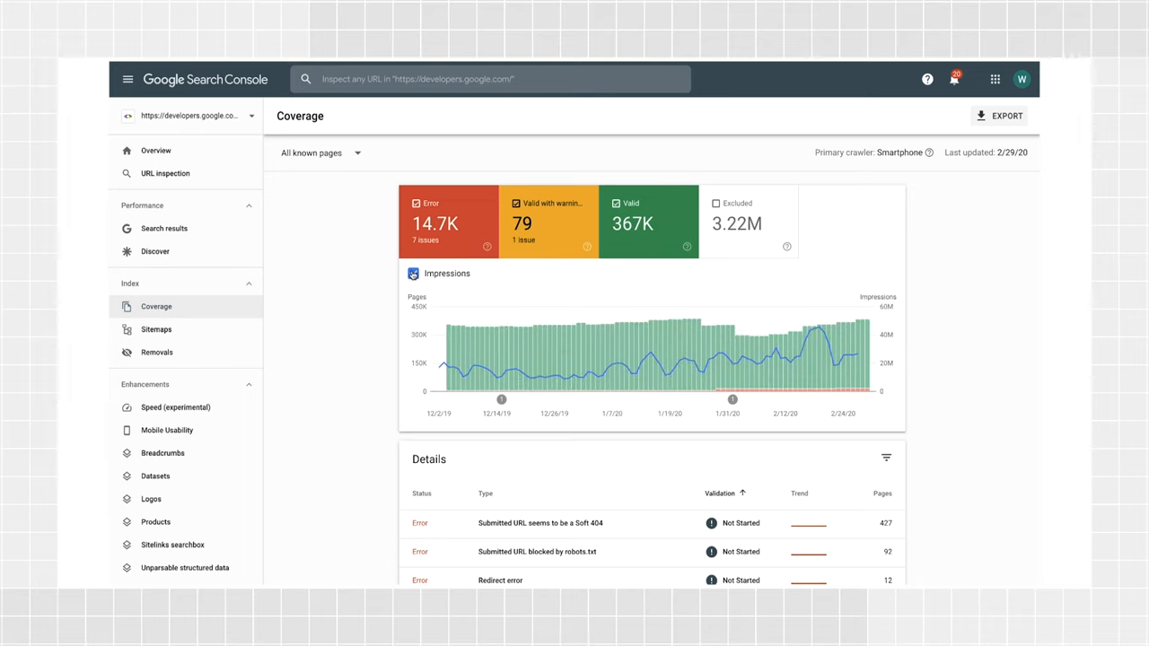
left_click(413, 273)
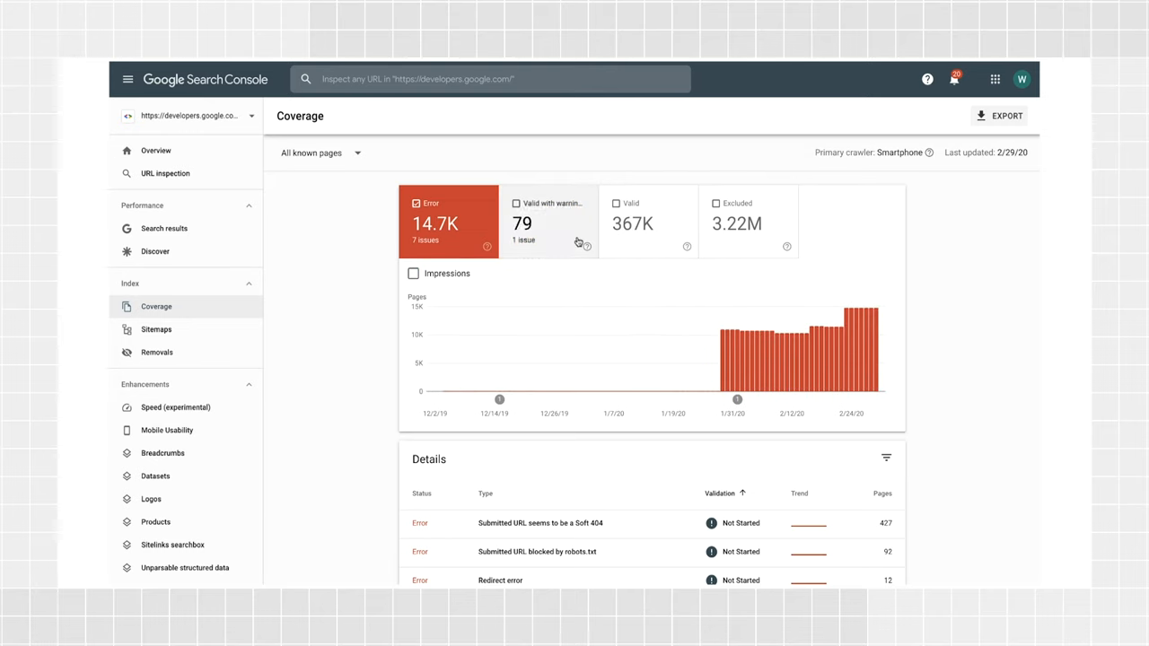
scroll("down", 3)
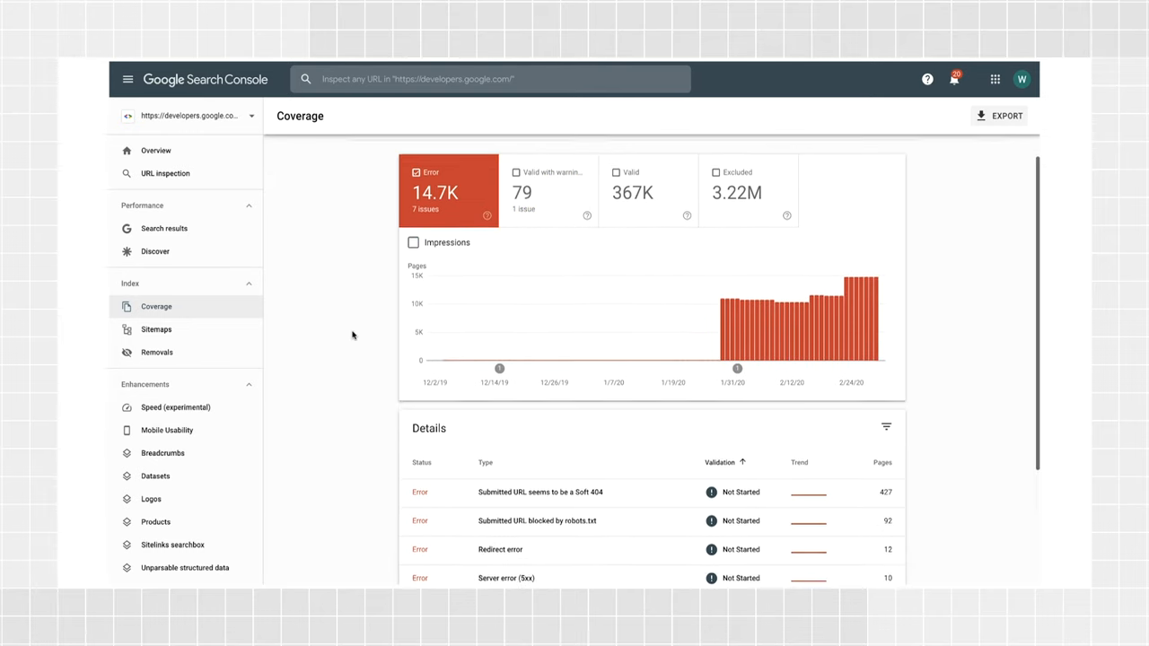
scroll("down", 3)
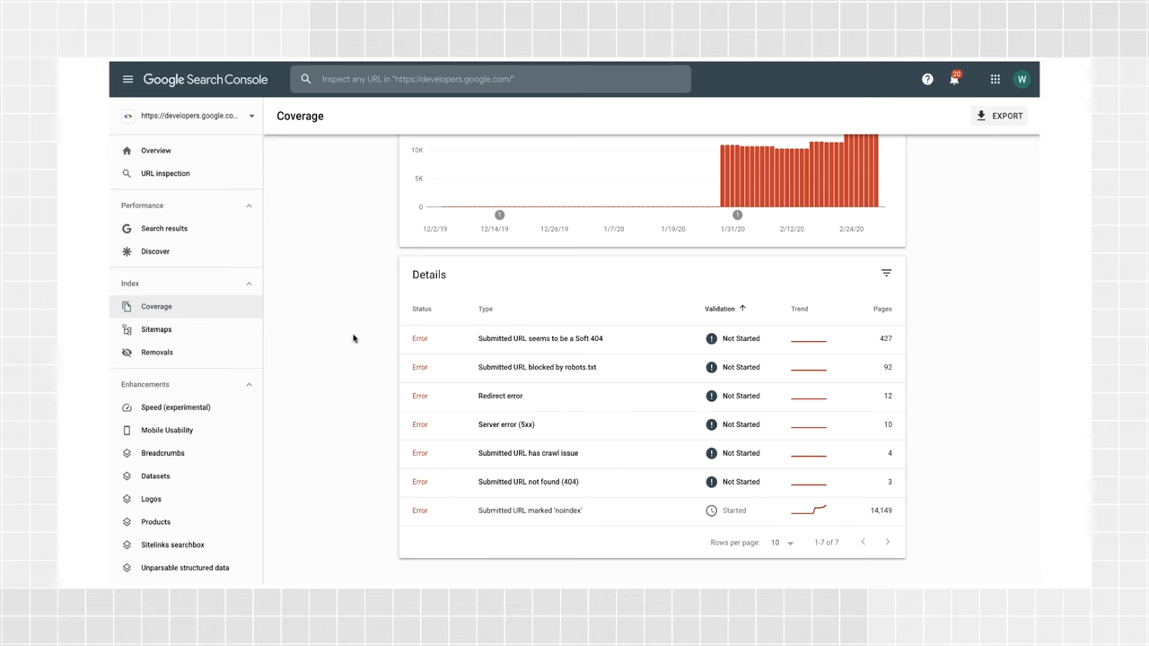
mouse_move(377, 391)
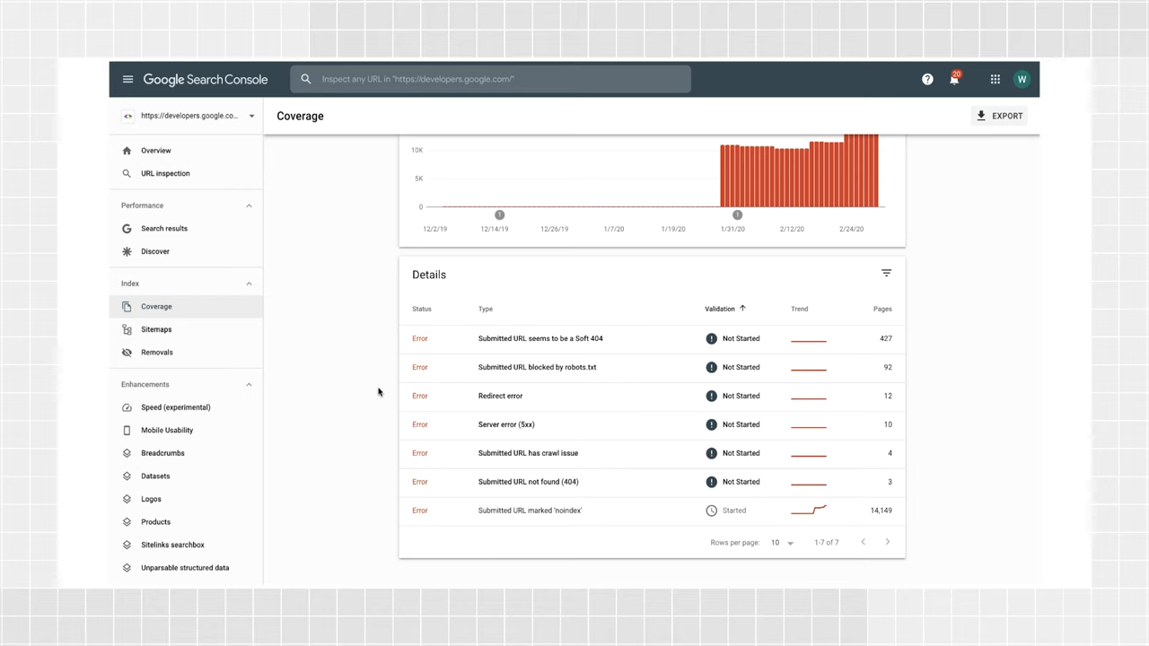
mouse_move(355, 381)
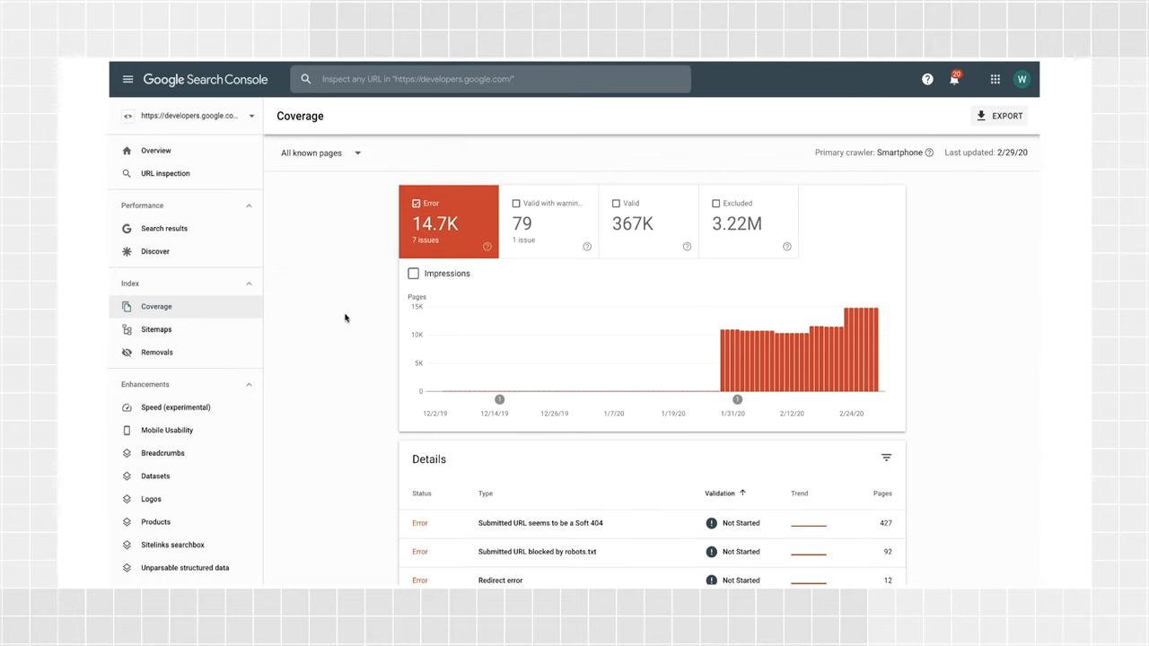
mouse_move(359, 305)
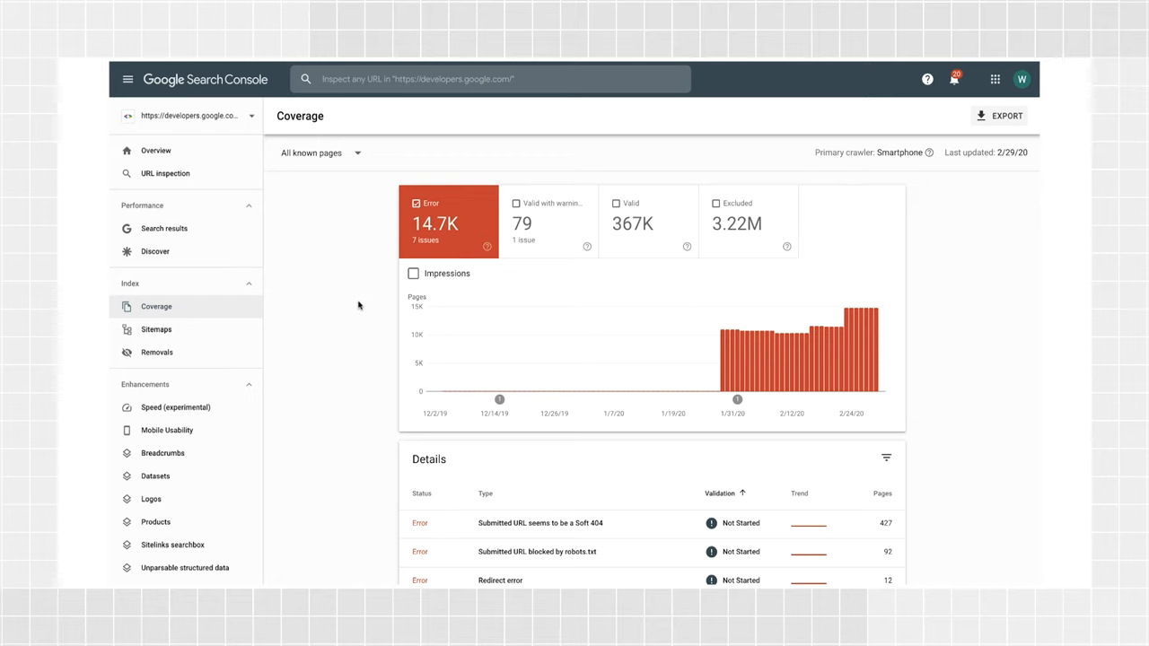
Leave only Valid with warnings selected, listing the Indexed though blocked by robots.txt issue
left_click(549, 222)
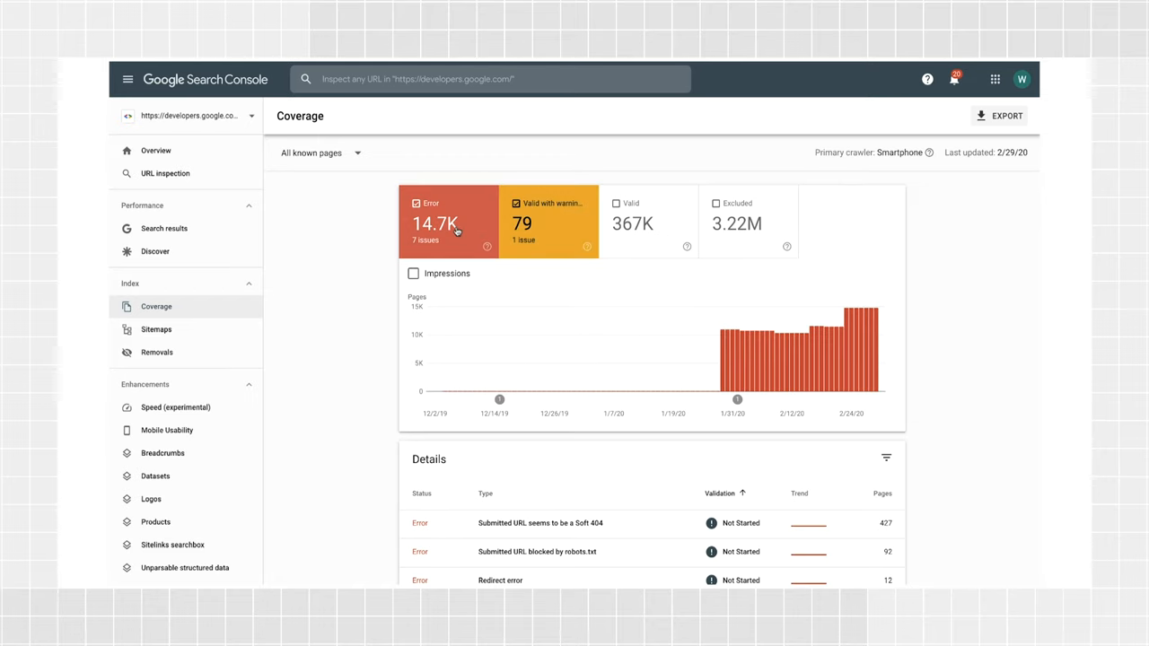
left_click(549, 222)
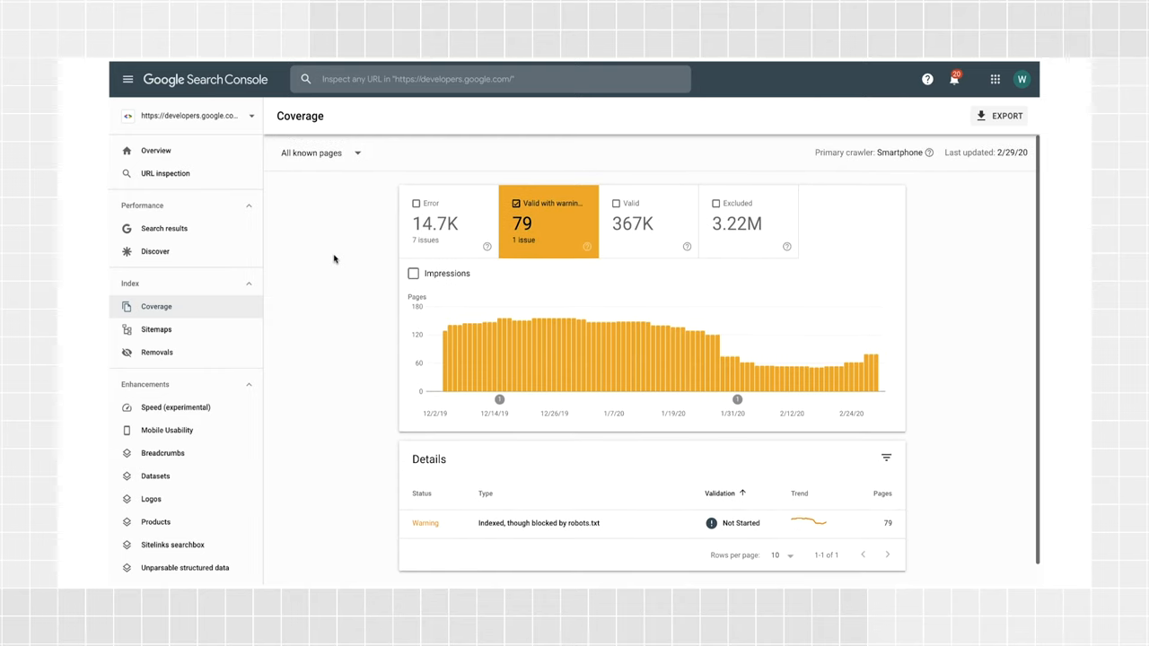
mouse_move(370, 532)
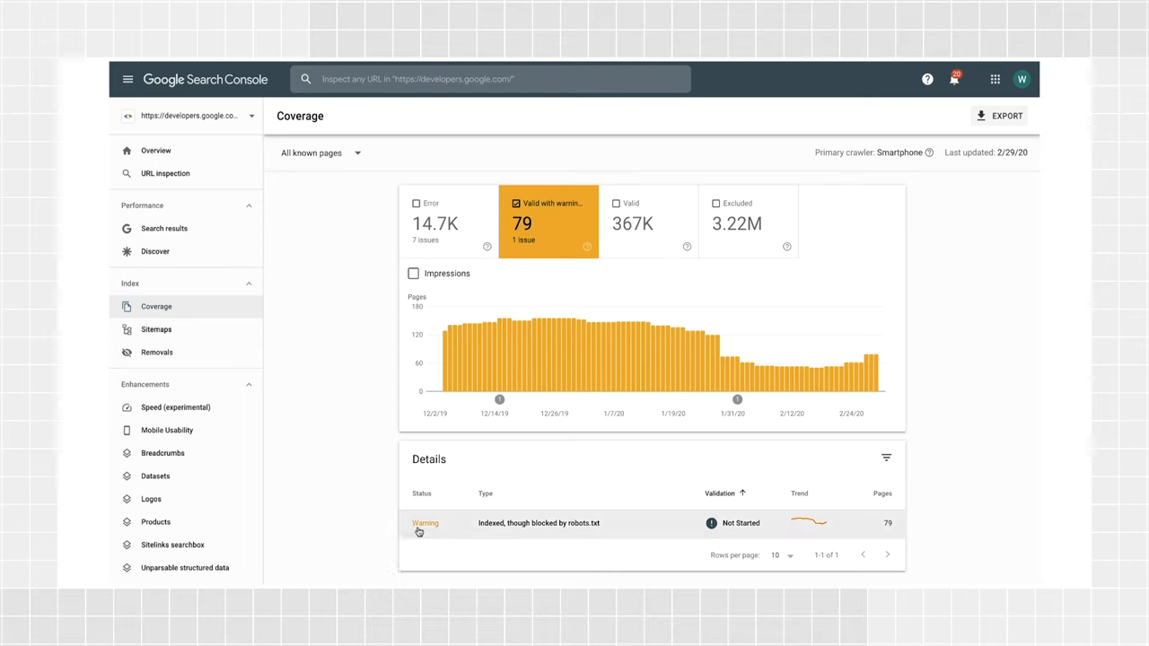
mouse_move(448, 528)
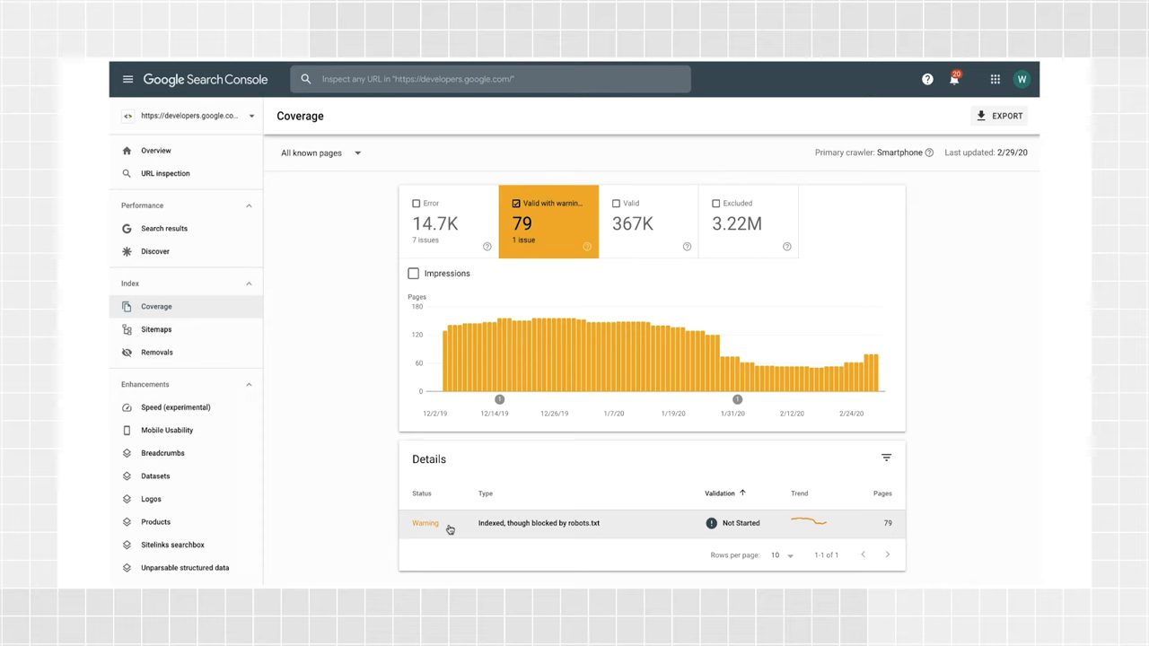
mouse_move(366, 501)
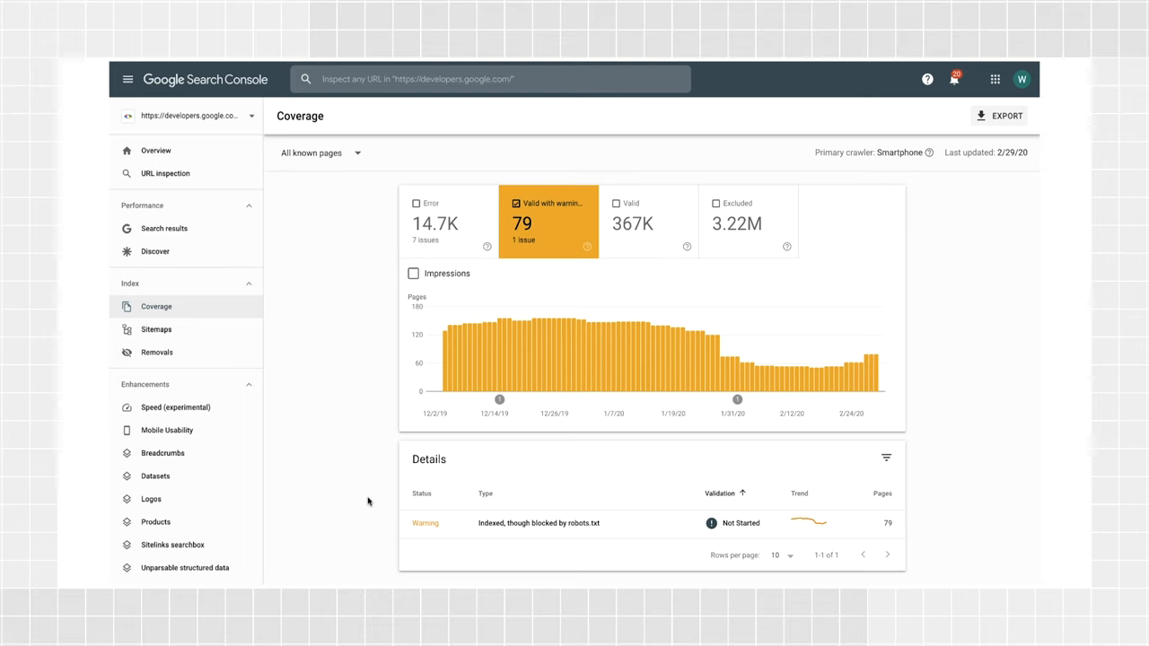
mouse_move(357, 221)
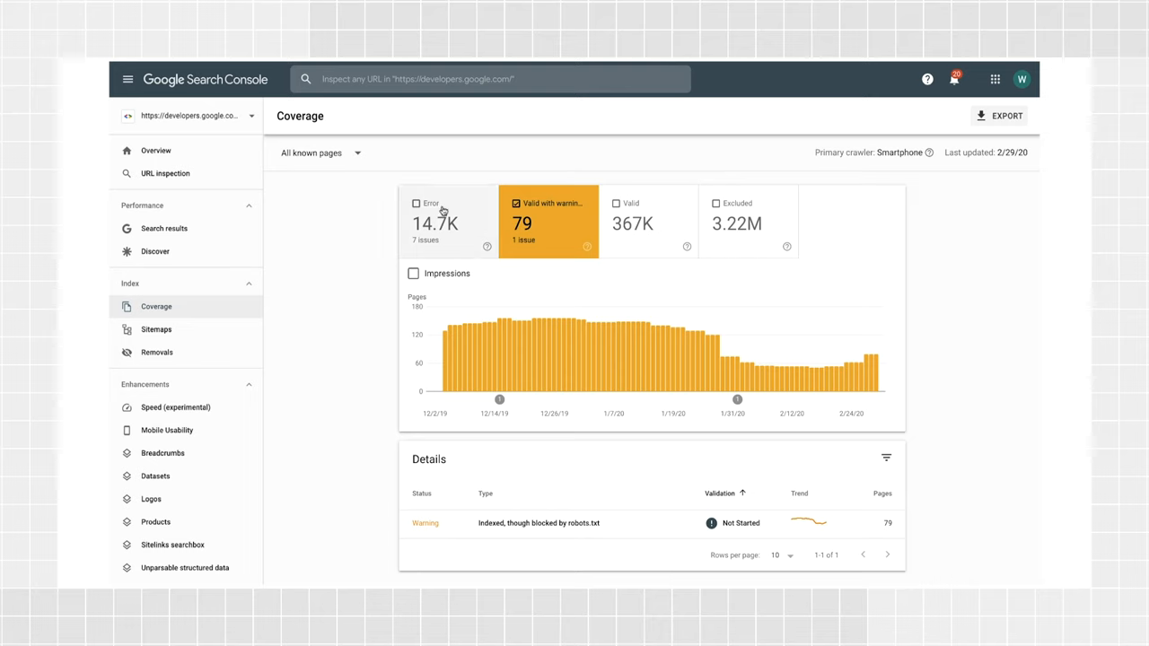
Select only the Valid tile so the 367K valid pages and their indexed types are listed
left_click(648, 223)
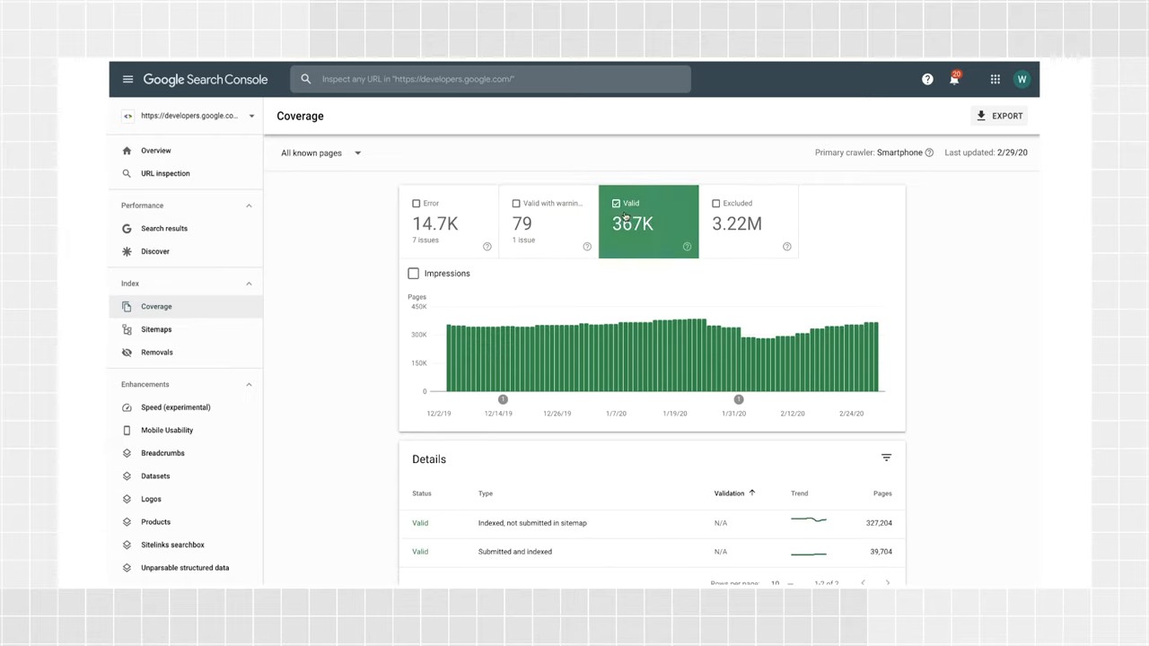
mouse_move(632, 222)
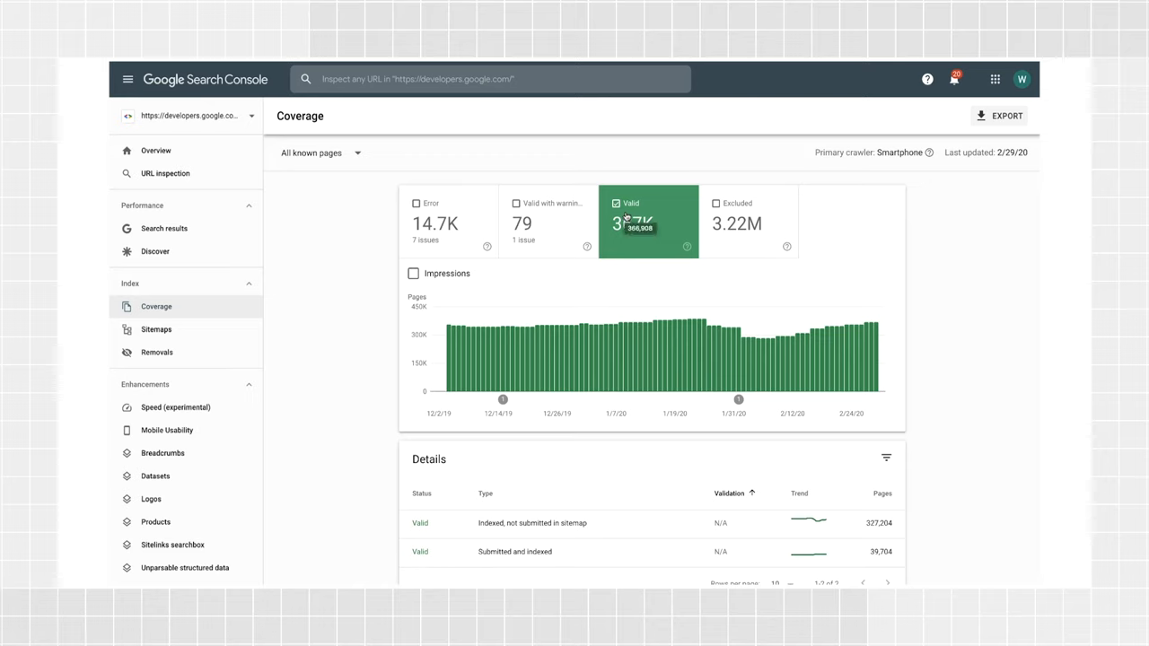
Select only the Excluded tile and review the 3.22M excluded pages and their exclusion reasons
left_click(715, 202)
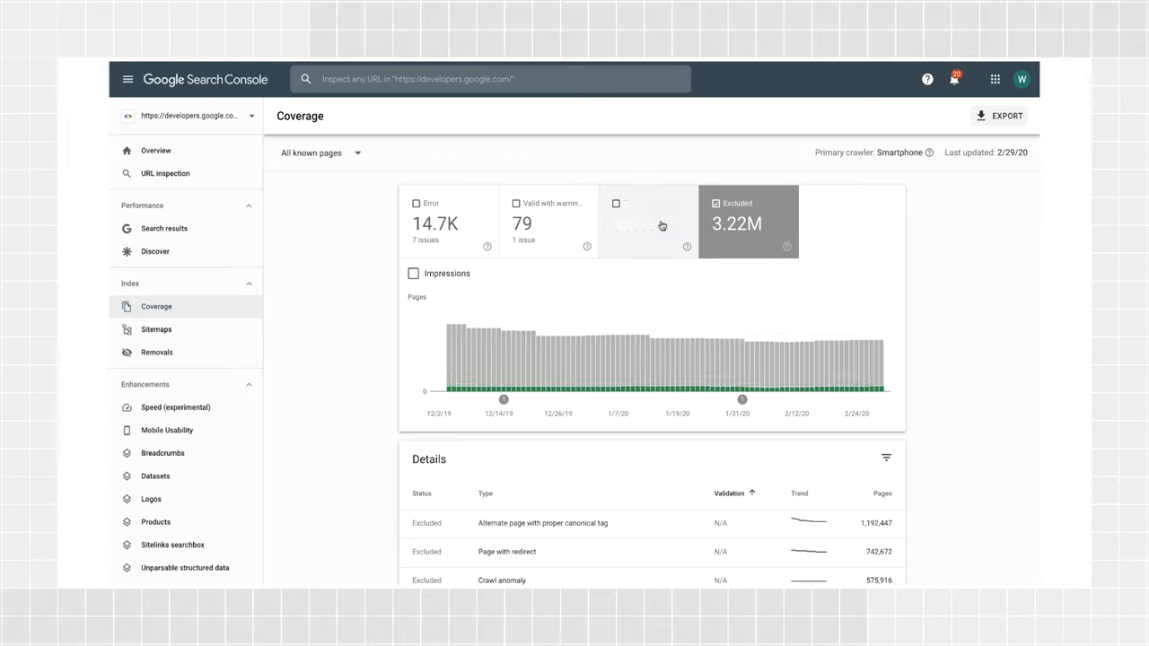
scroll("down", 3)
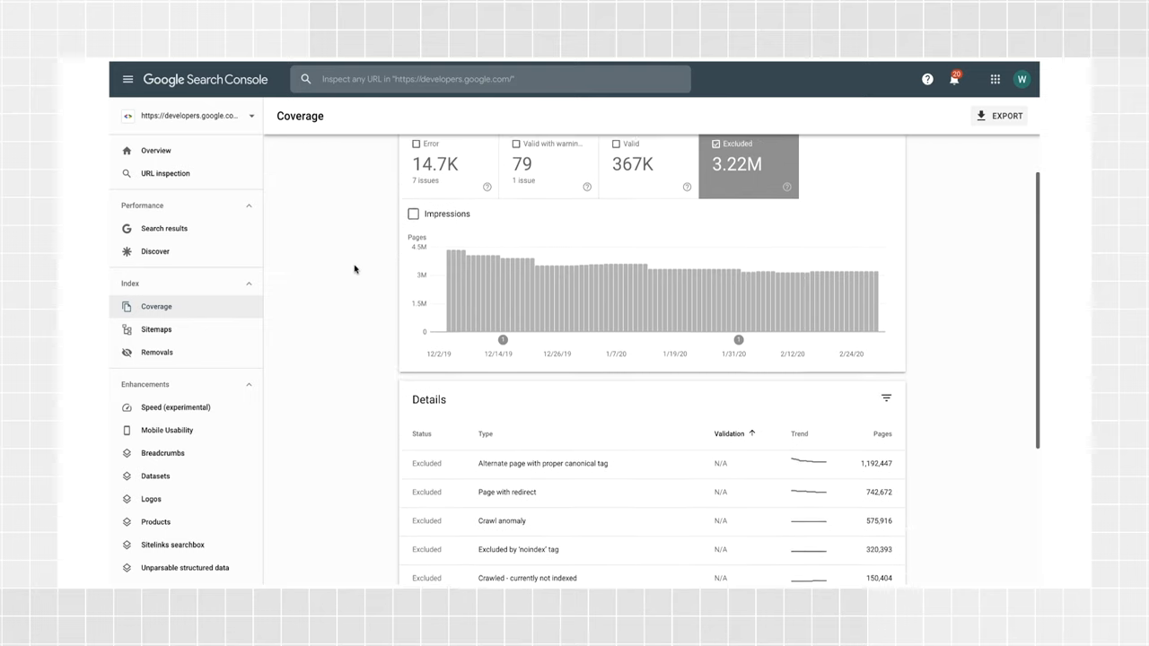
scroll("down", 3)
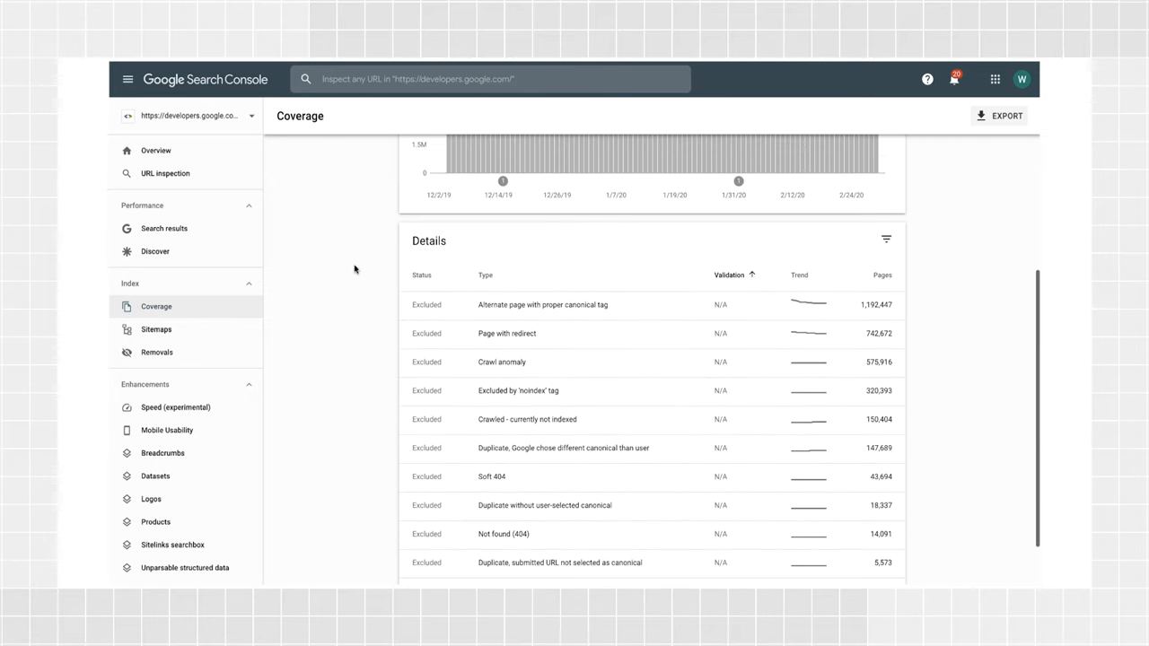
scroll("down", 3)
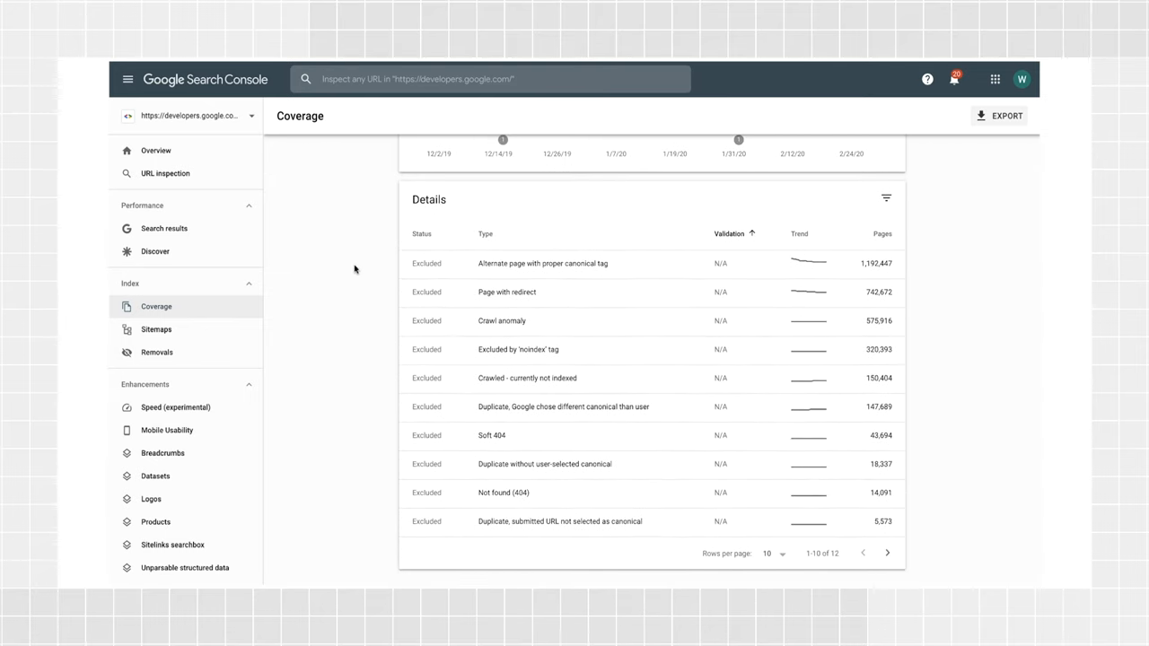
mouse_move(366, 350)
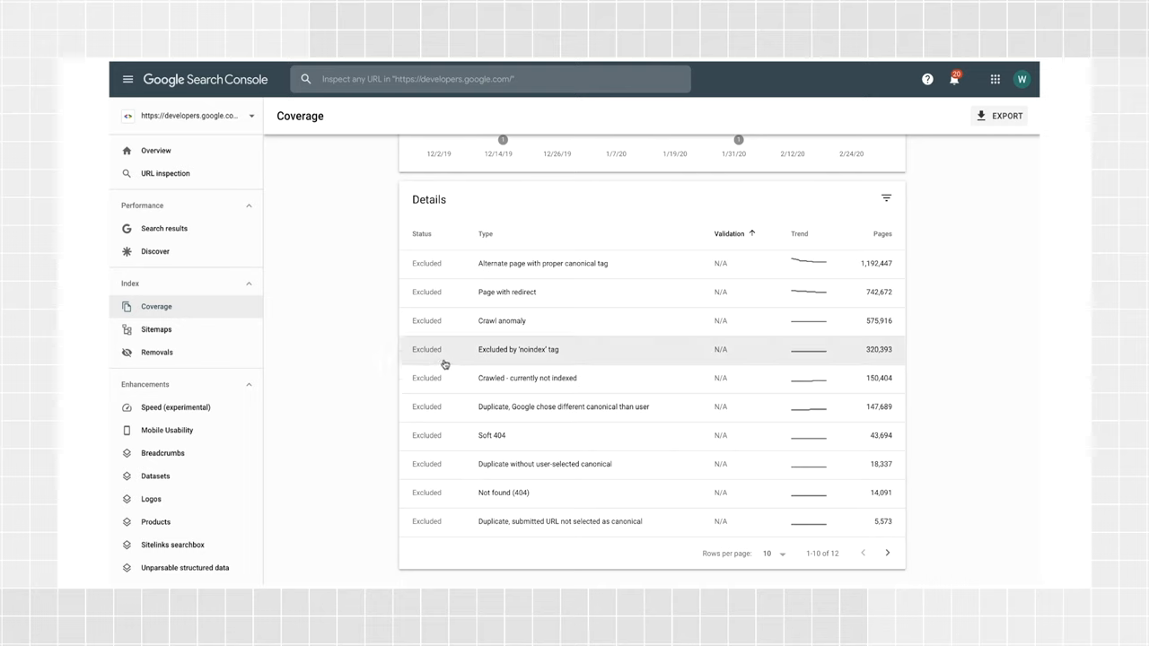
mouse_move(452, 359)
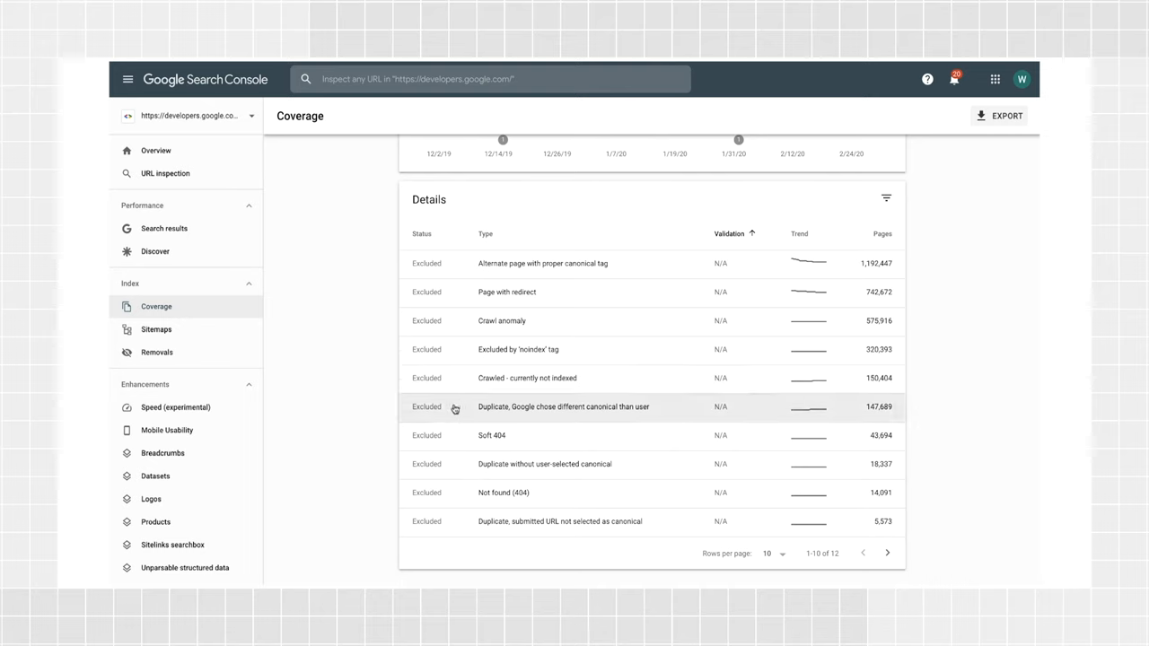
mouse_move(456, 420)
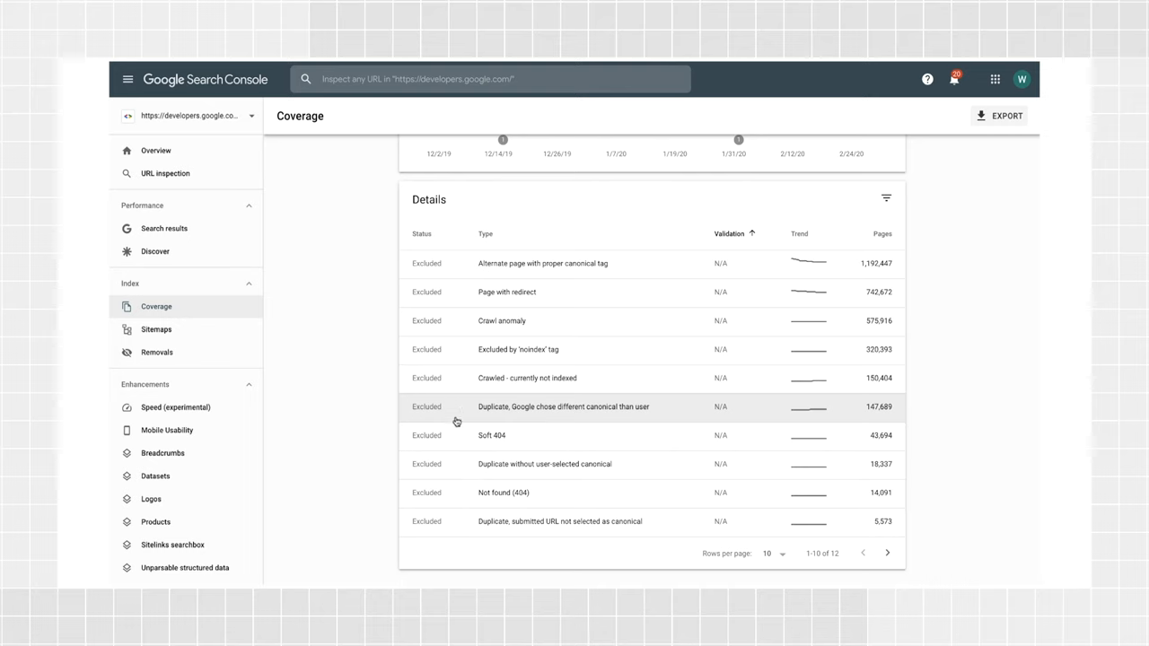
mouse_move(456, 436)
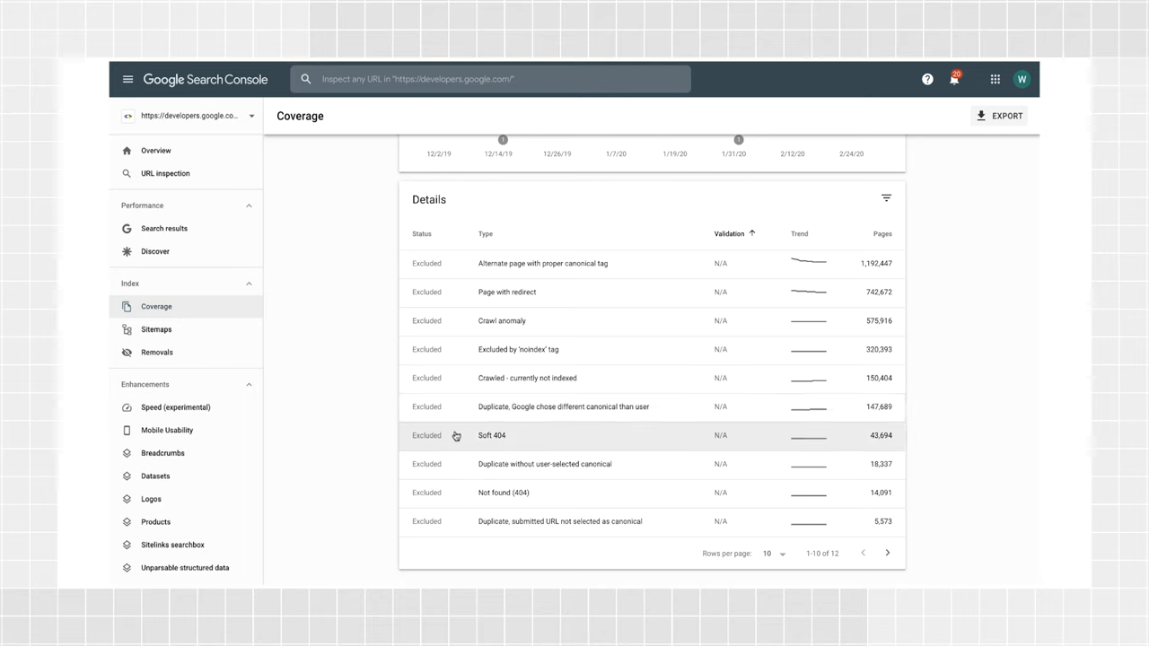
mouse_move(377, 427)
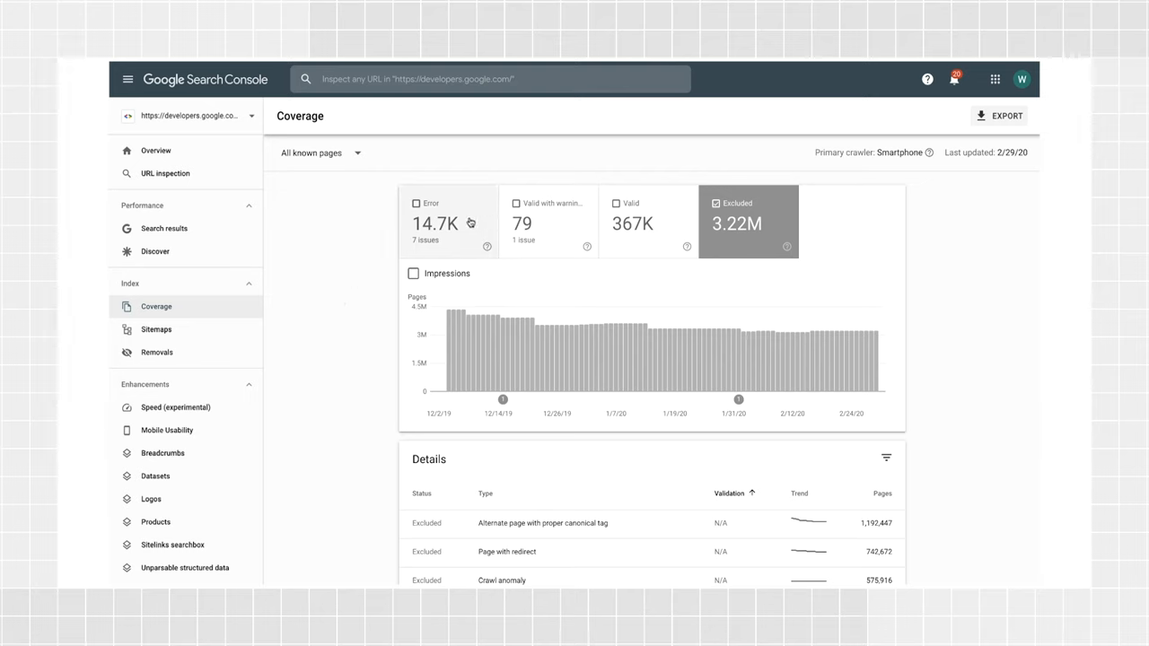
Return to only Error pages (14.7K), briefly overlaying Valid, and review the error types table
left_click(449, 223)
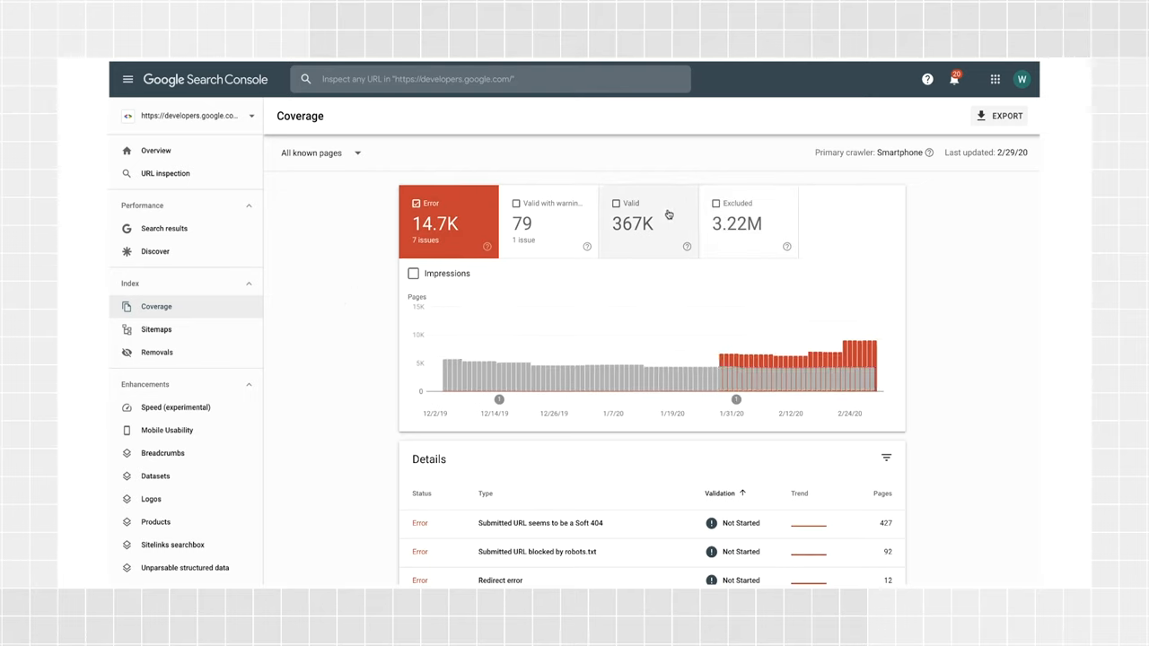
scroll("down", 3)
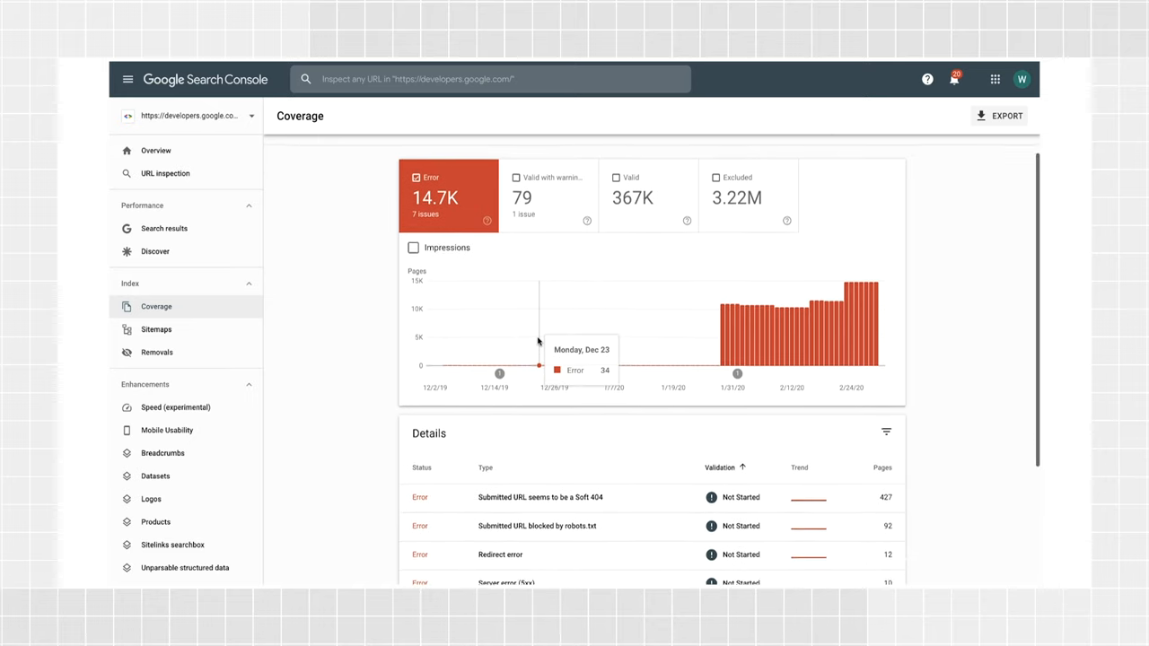
left_click(648, 190)
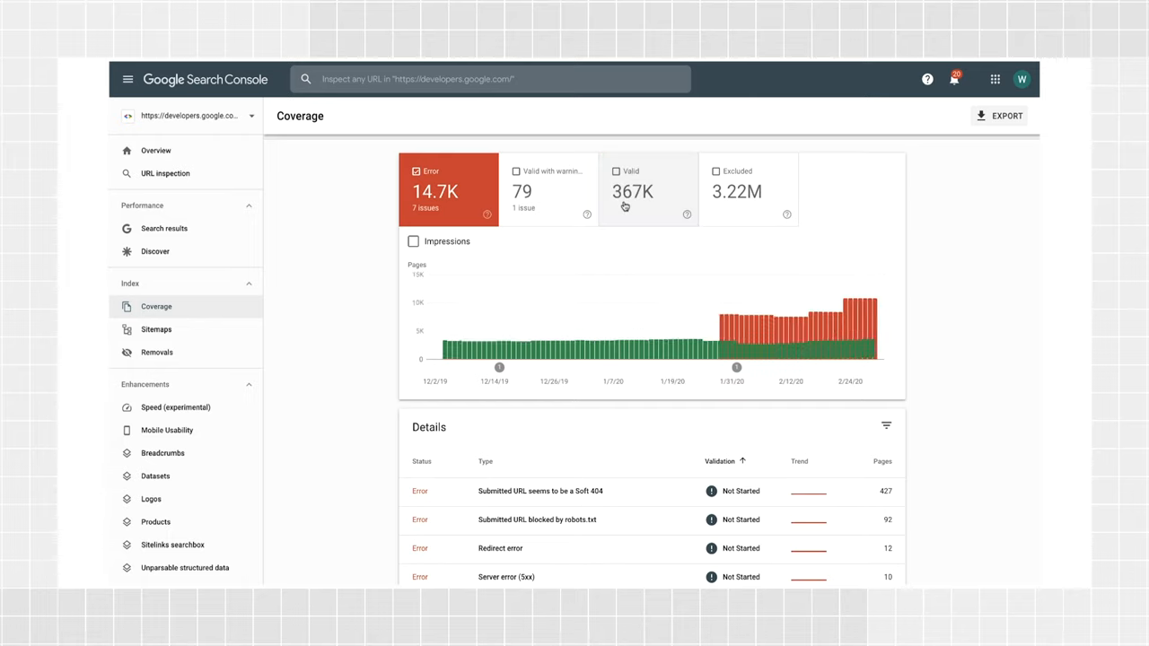
scroll("down", 3)
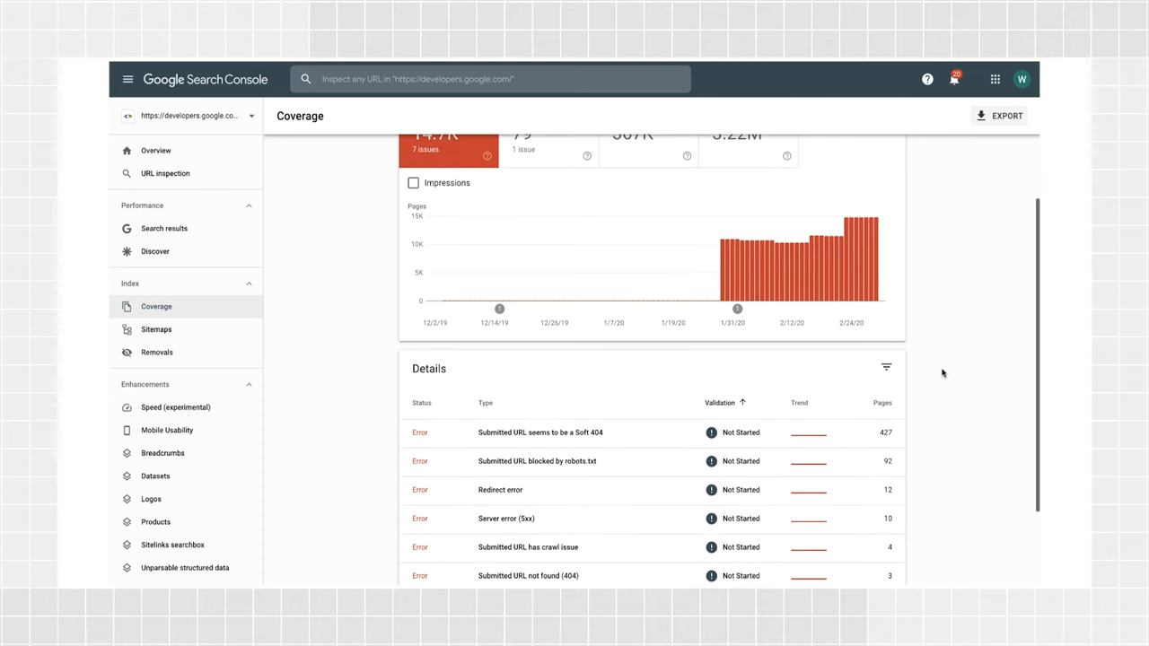
scroll("down", 3)
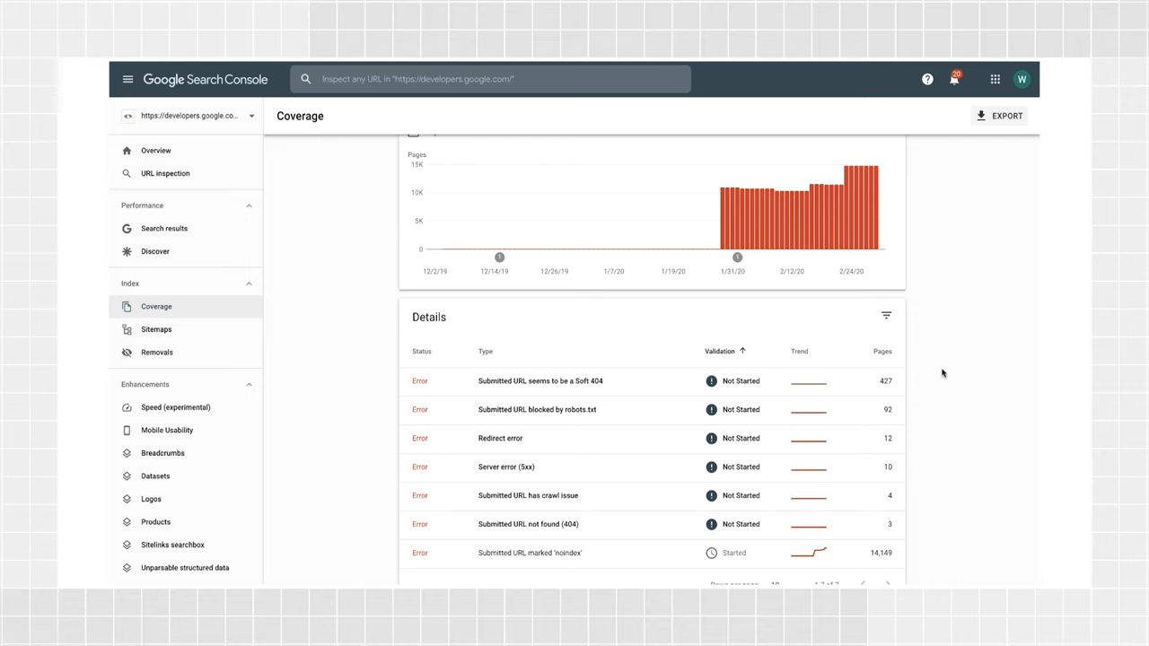
Drill into the 'Submitted URL seems to be a Soft 404' error and scroll to its examples
left_click(540, 381)
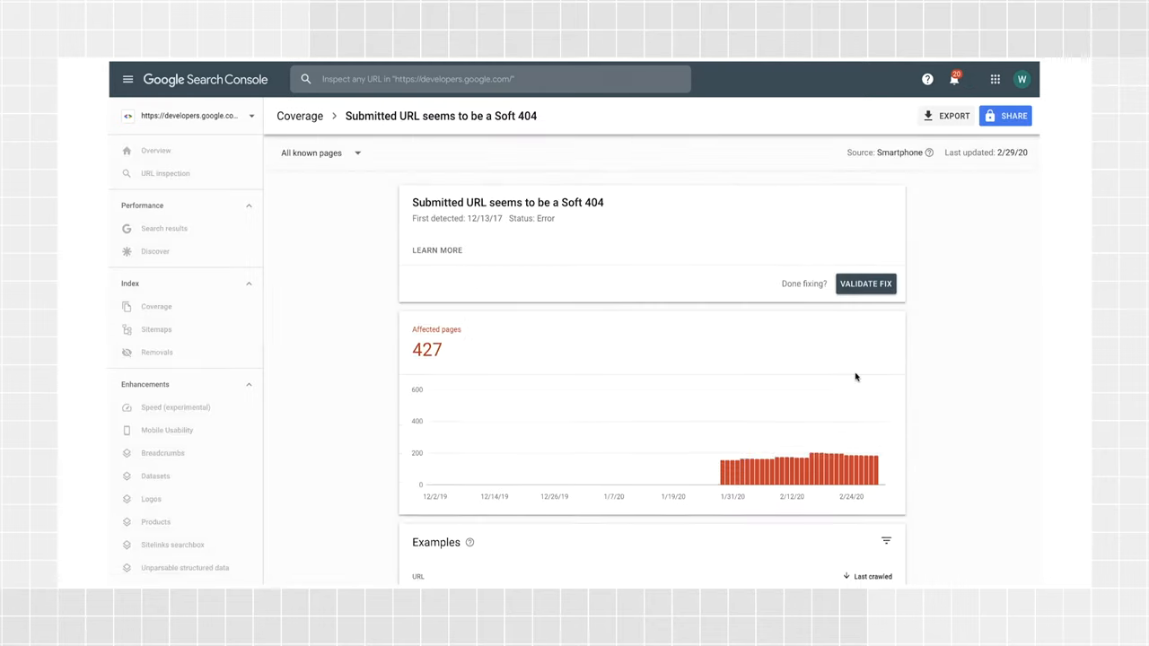
scroll("down", 3)
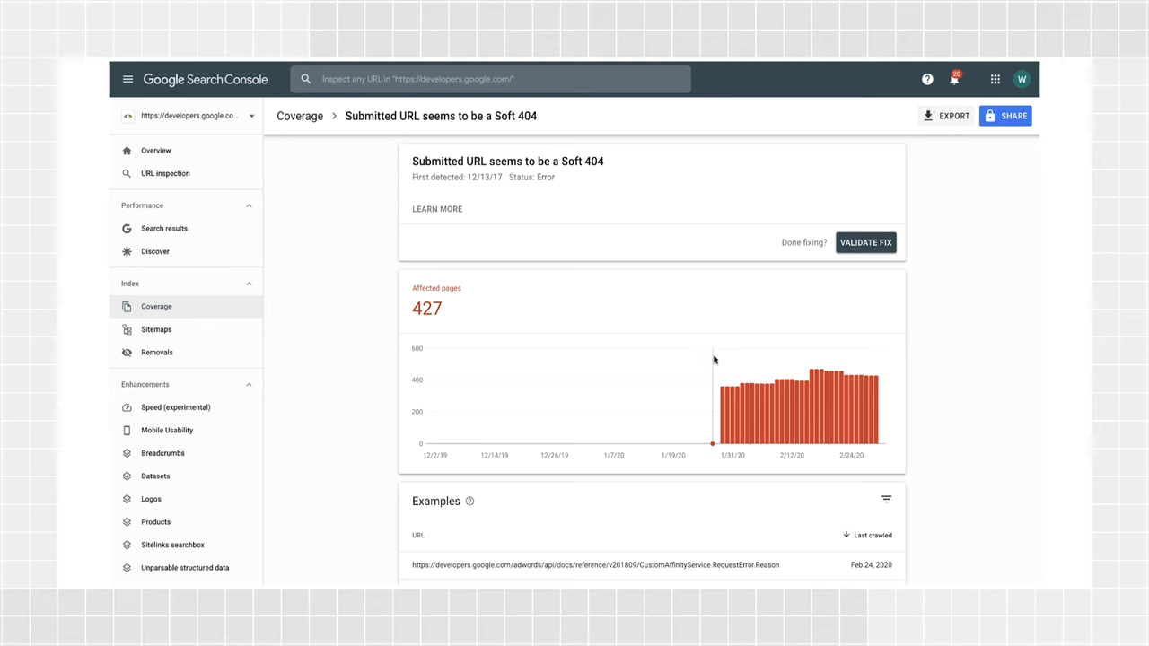
mouse_move(840, 390)
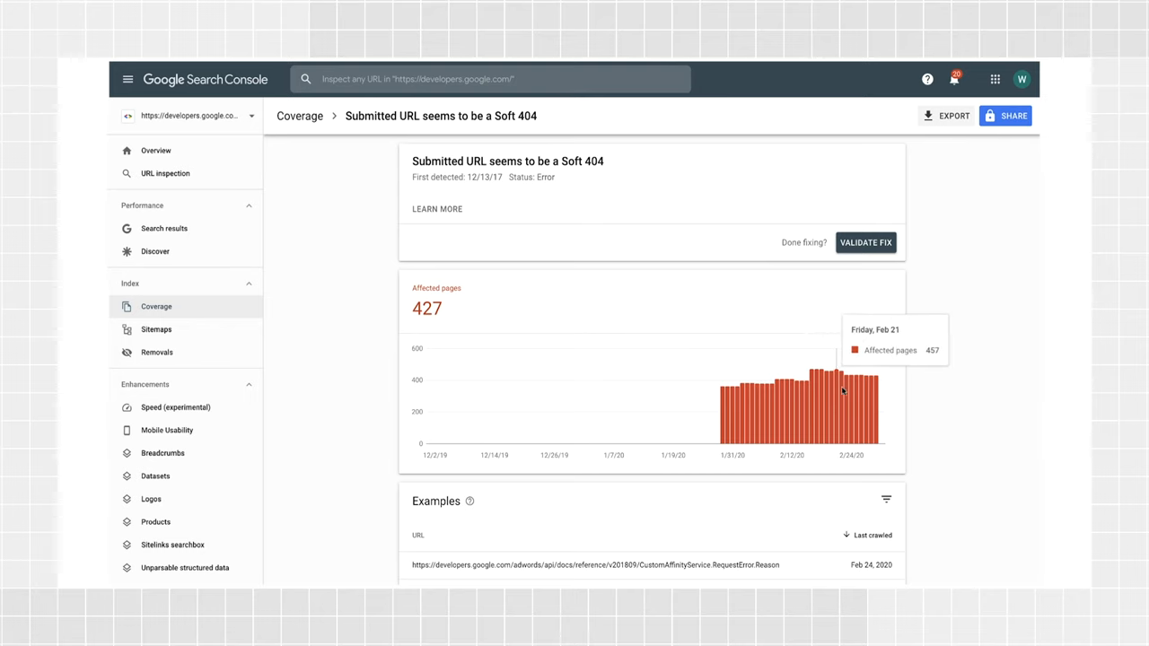
mouse_move(925, 404)
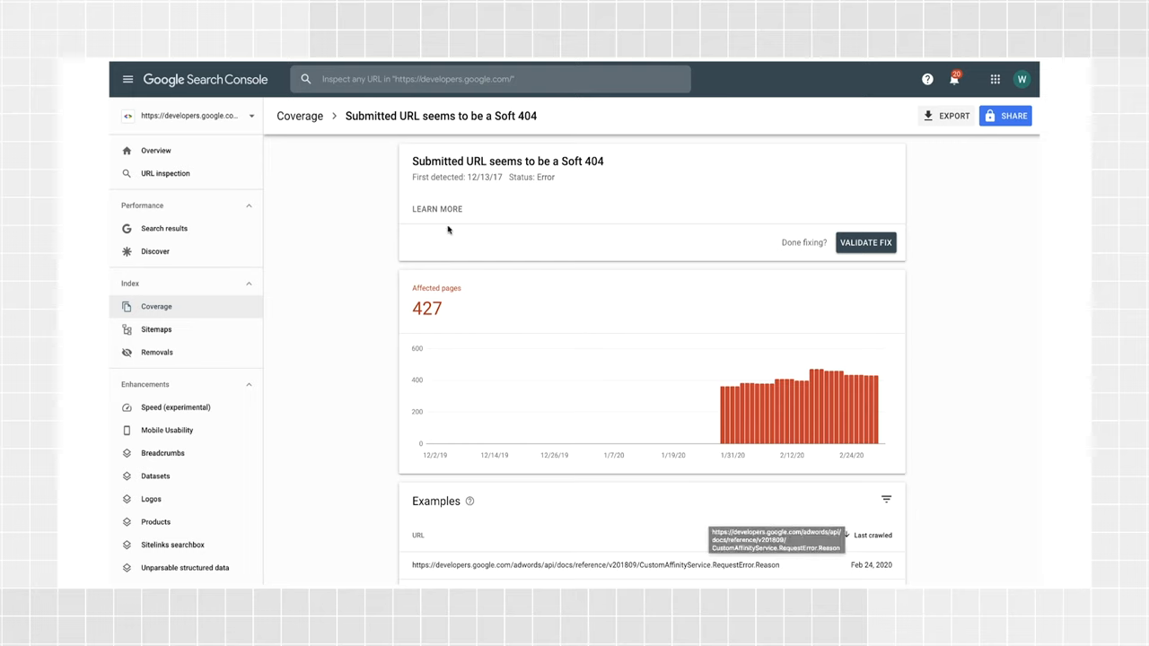
mouse_move(438, 209)
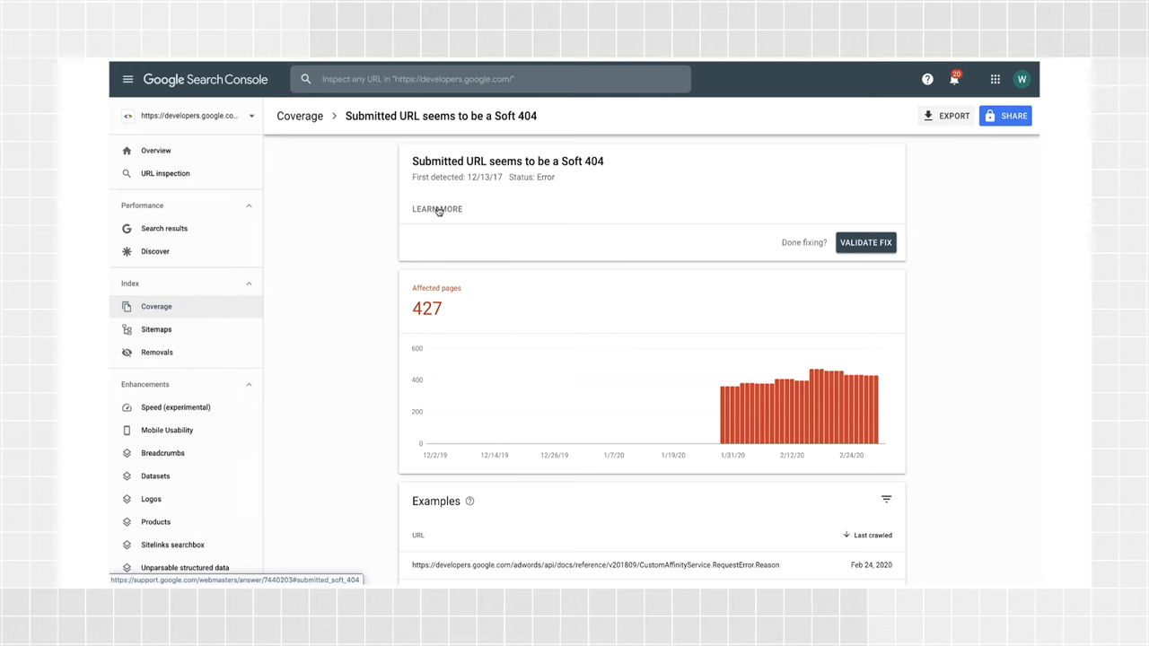
mouse_move(391, 535)
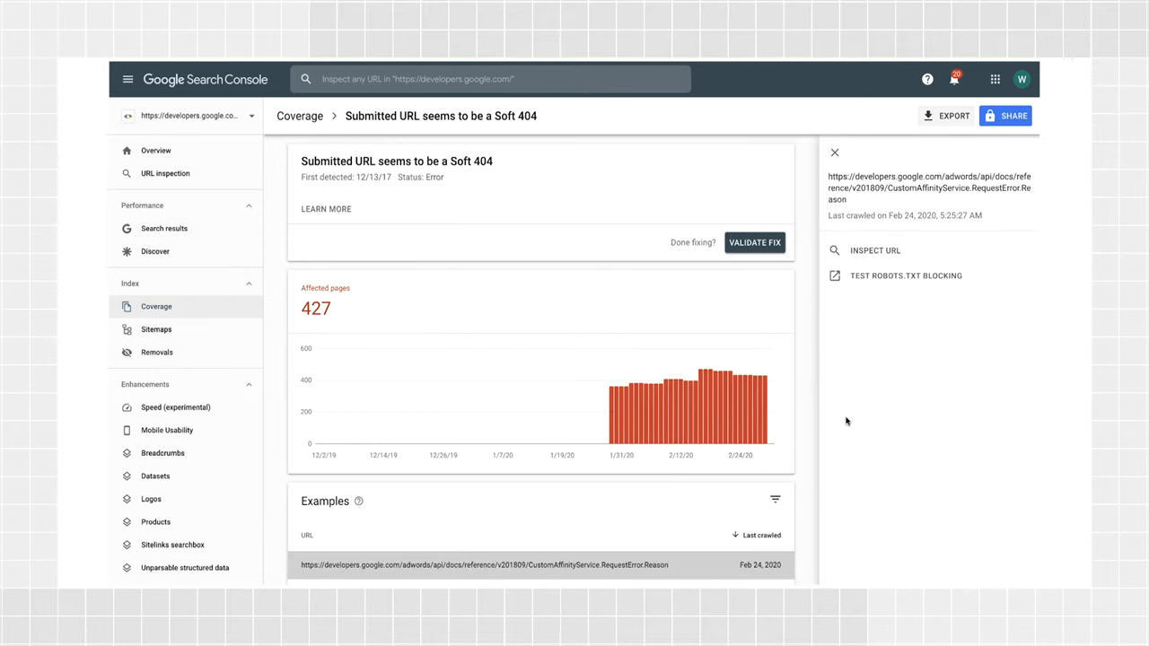
left_click(874, 251)
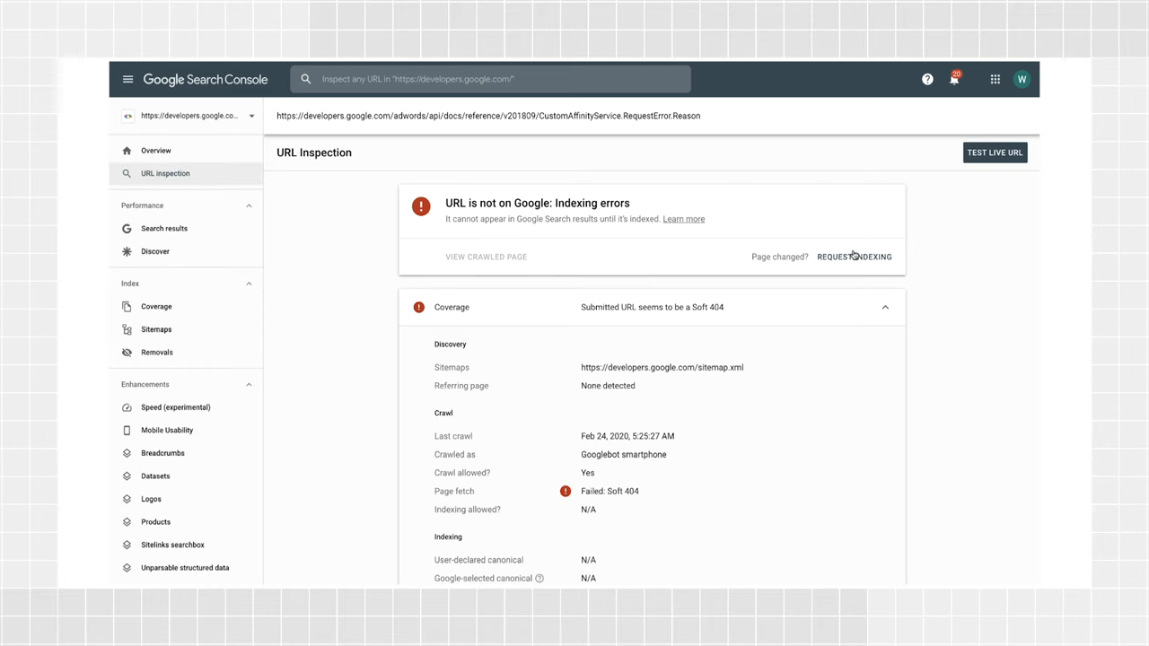
scroll("down", 3)
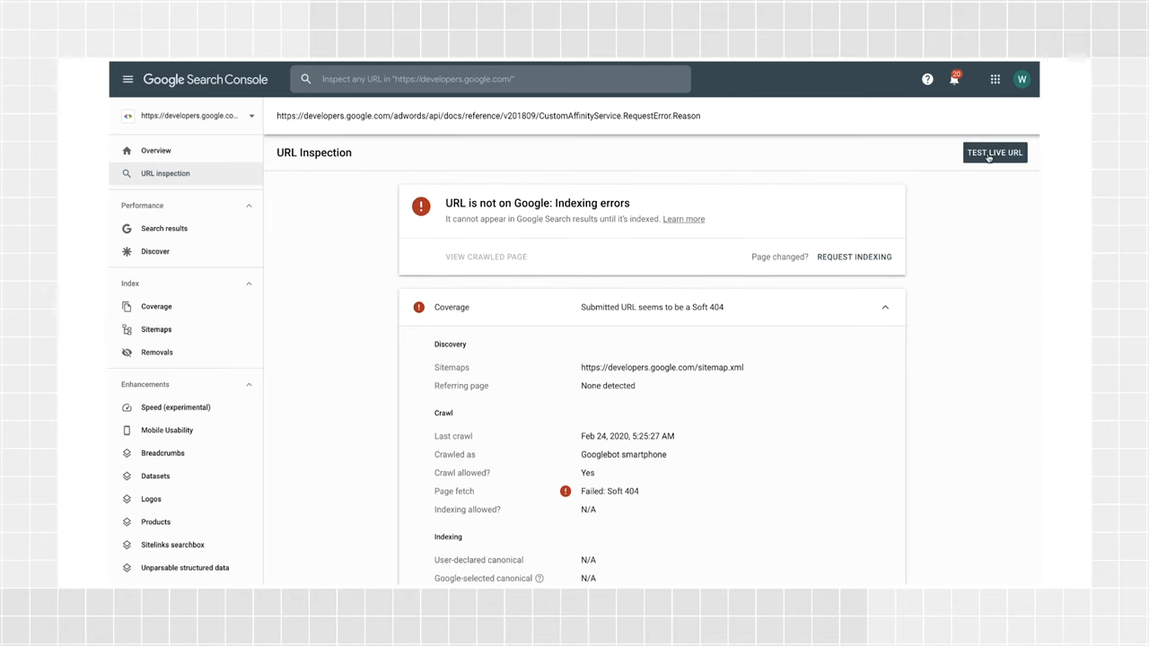
mouse_move(955, 190)
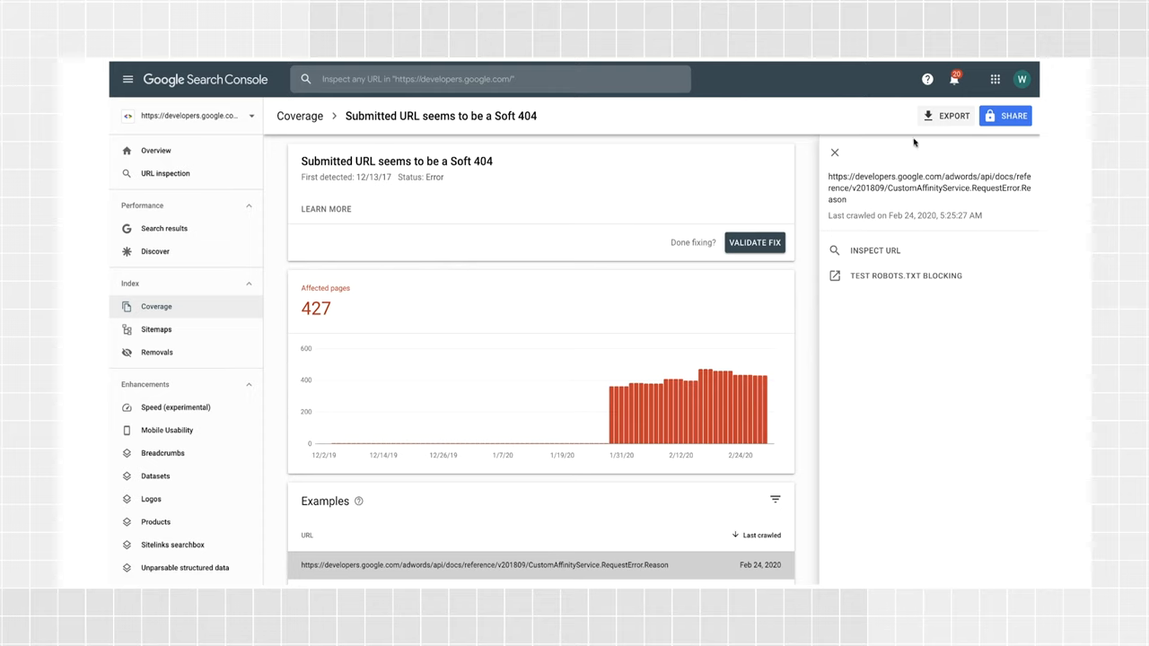
Close the example URL side panel and bring up the Share dialog for the Soft 404 report
left_click(833, 151)
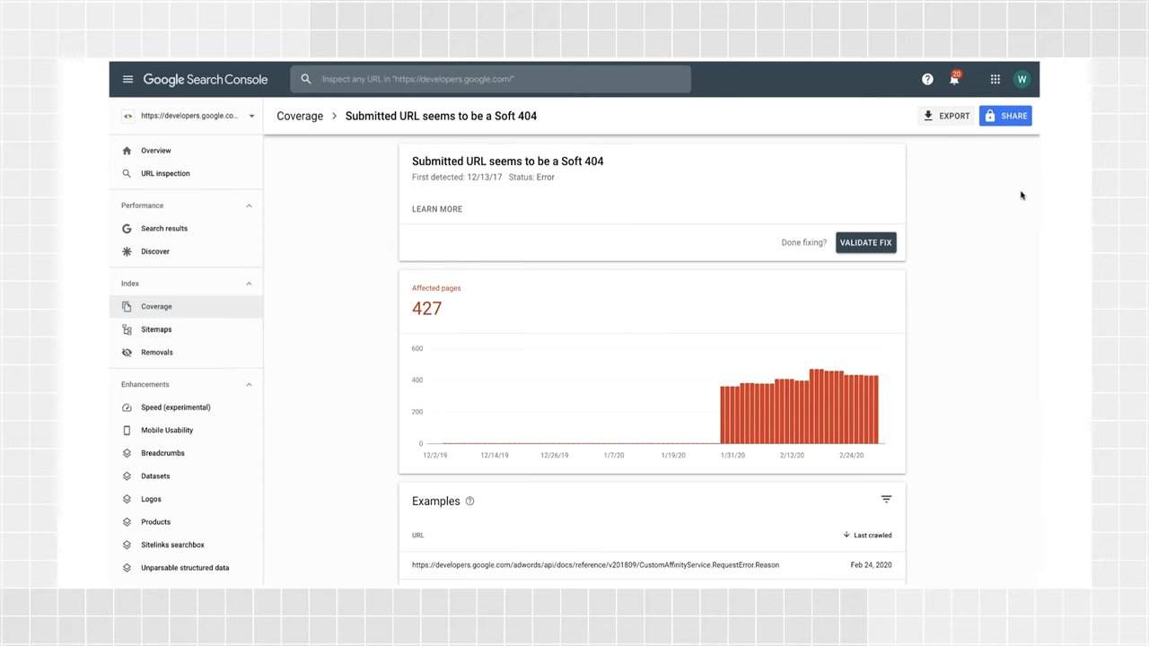
mouse_move(980, 187)
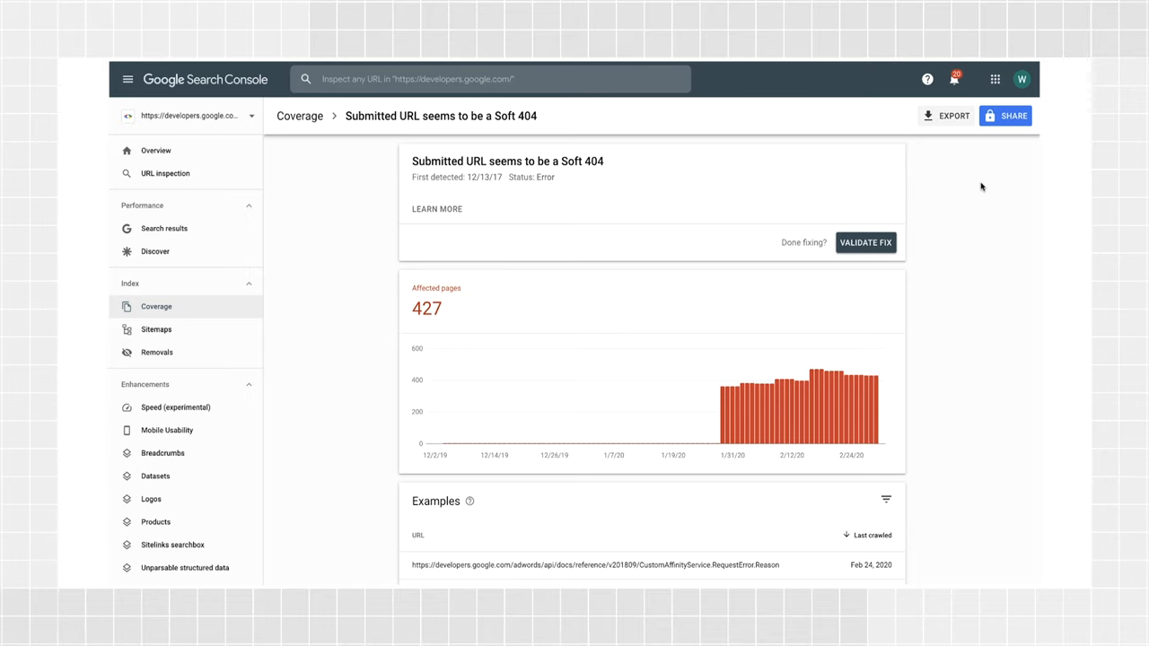
left_click(1007, 115)
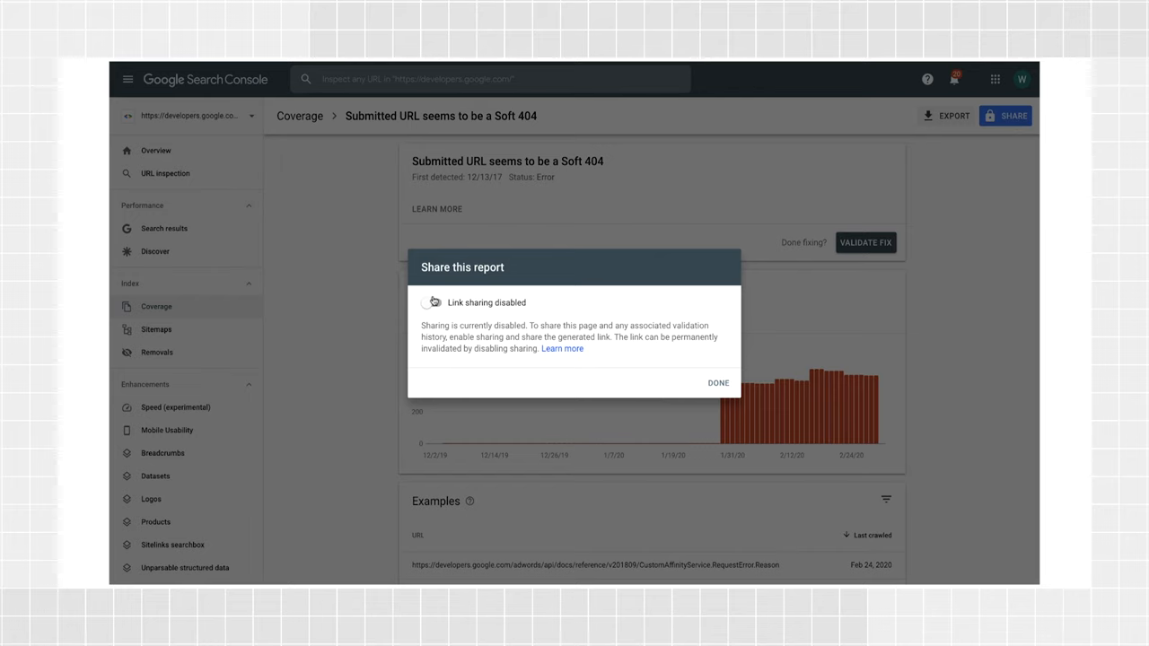
Enable link sharing and copy the share link, then disable sharing again and close the dialog
left_click(431, 302)
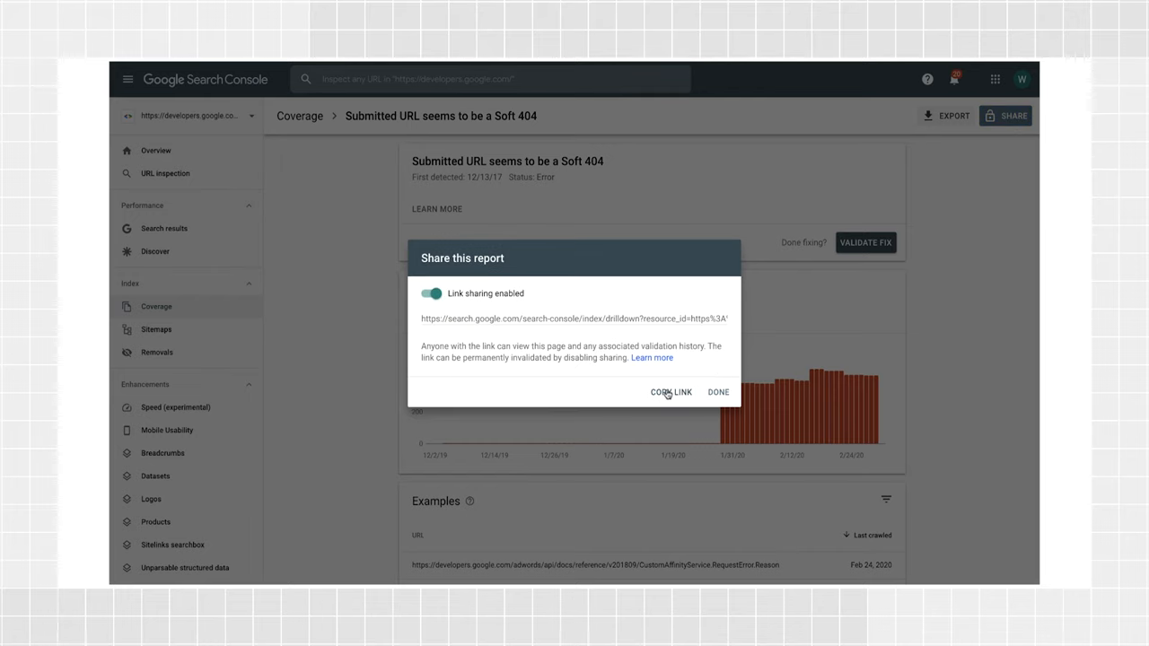
left_click(671, 391)
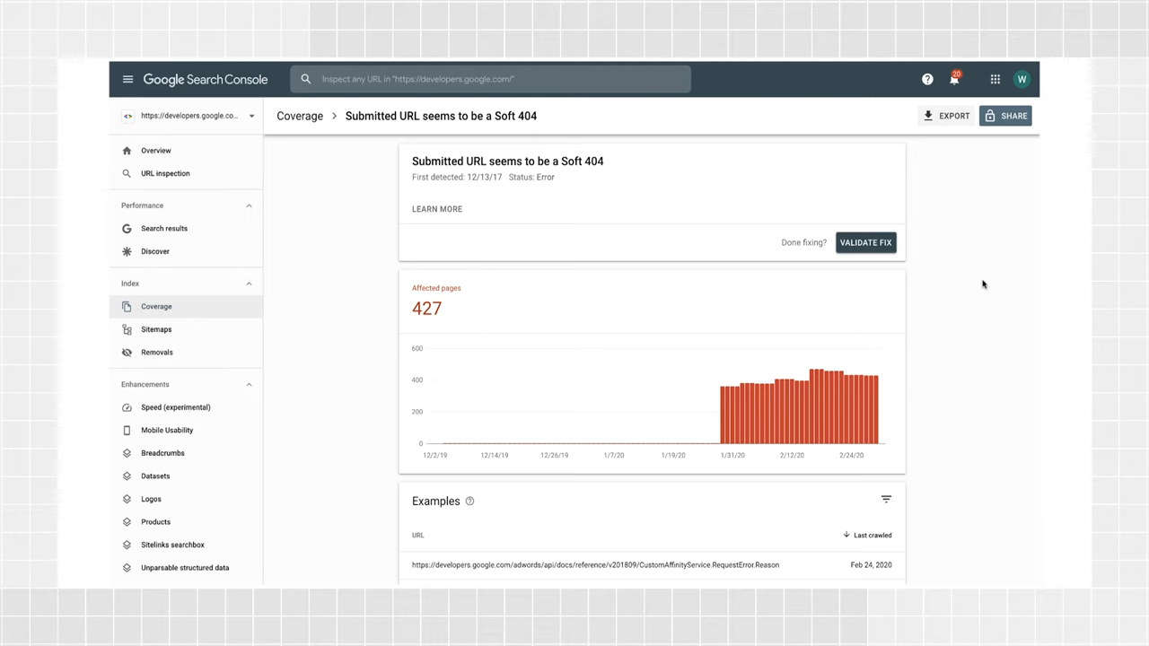
left_click(1005, 115)
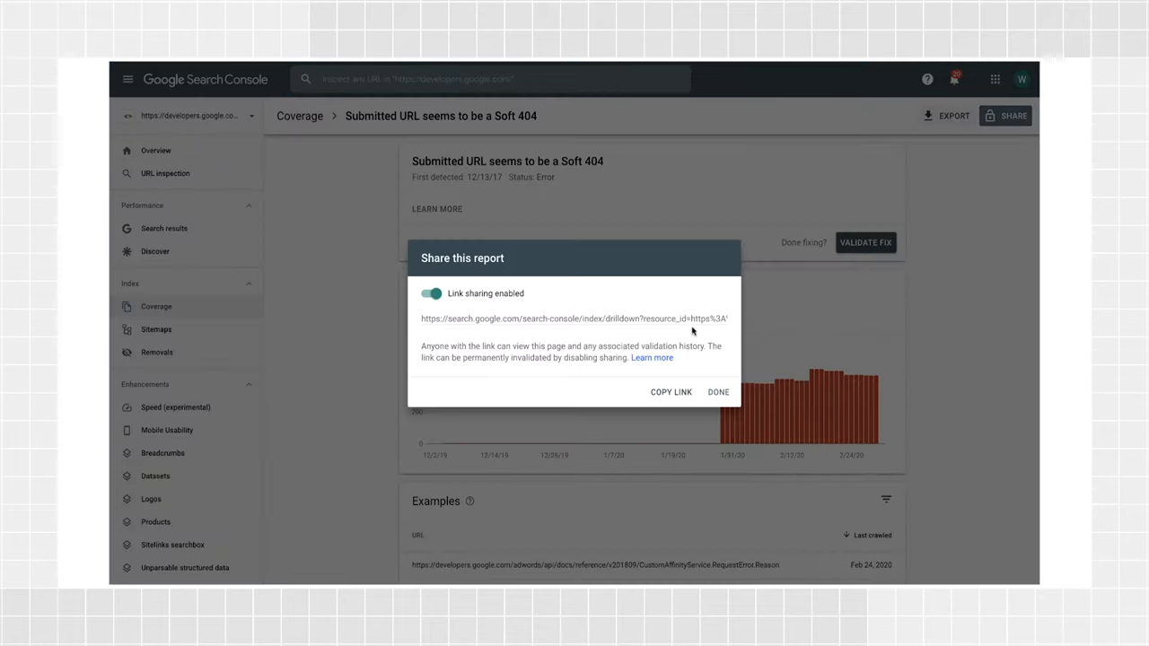
left_click(431, 293)
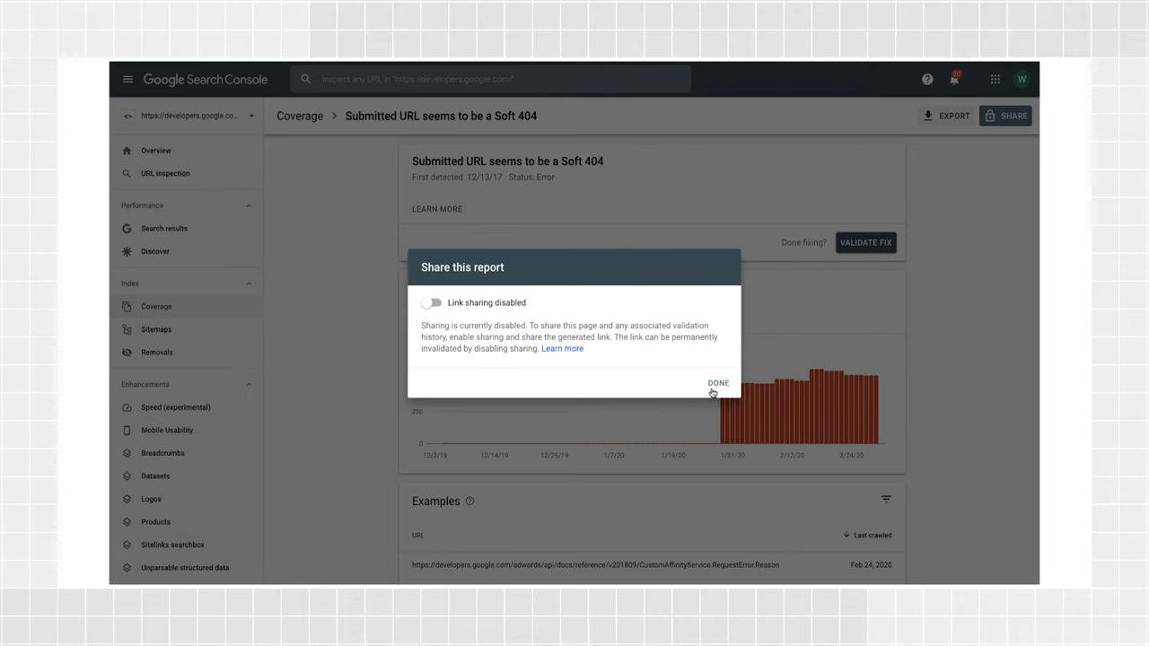
left_click(718, 384)
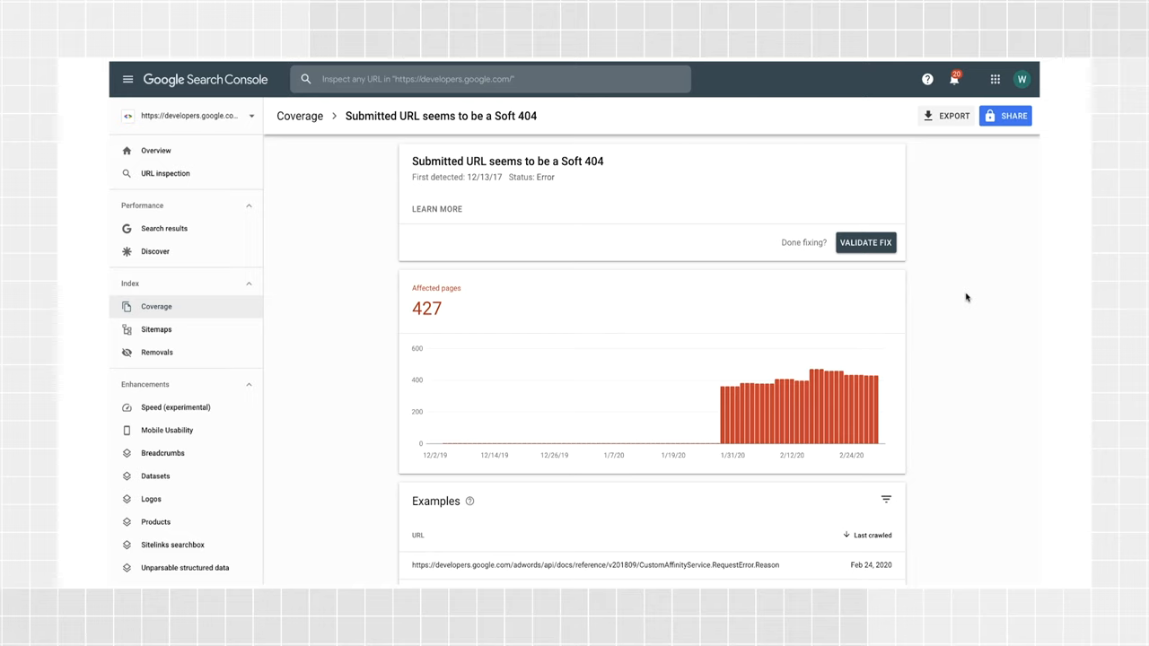
mouse_move(962, 296)
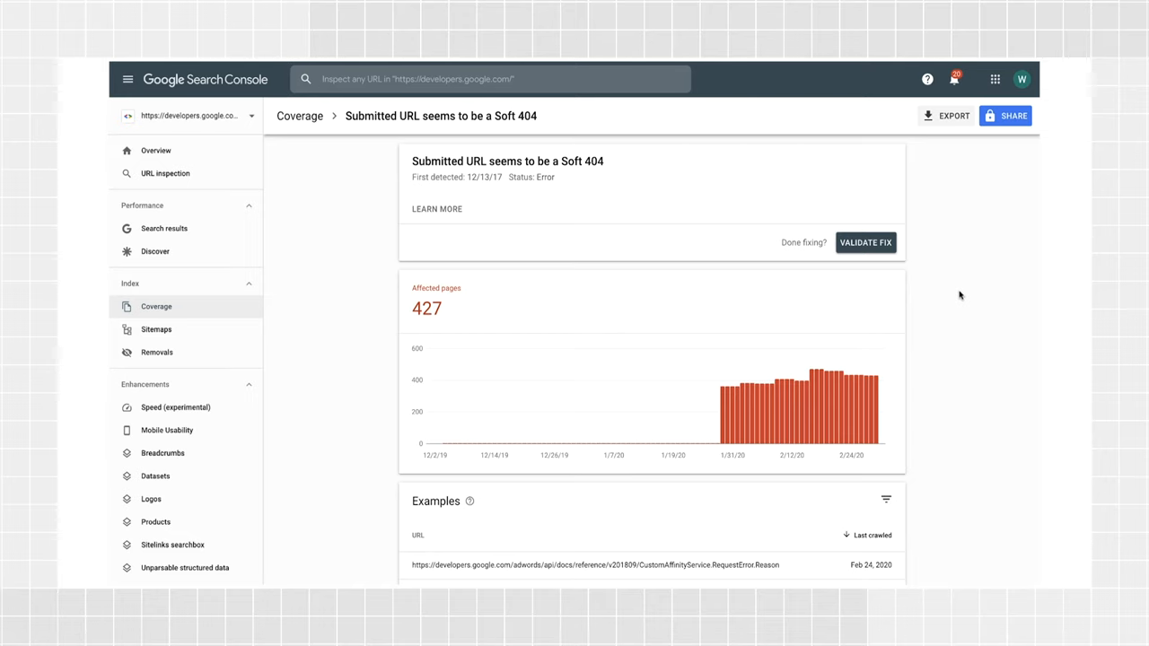
Start Validate Fix for the Soft 404 issue
left_click(865, 243)
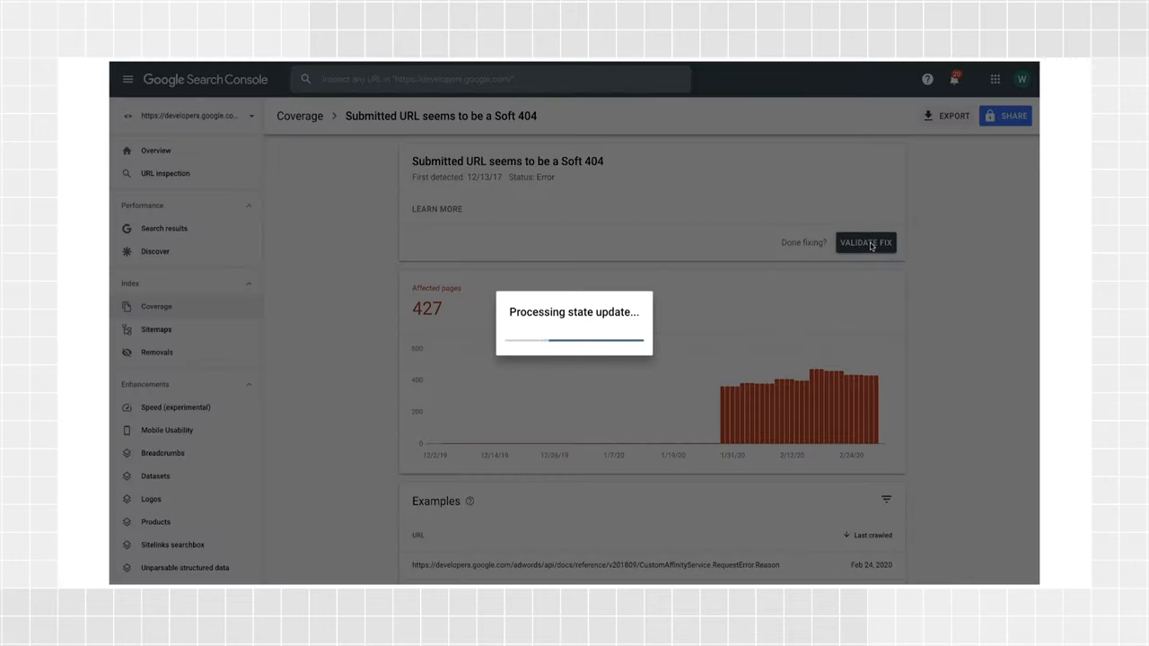